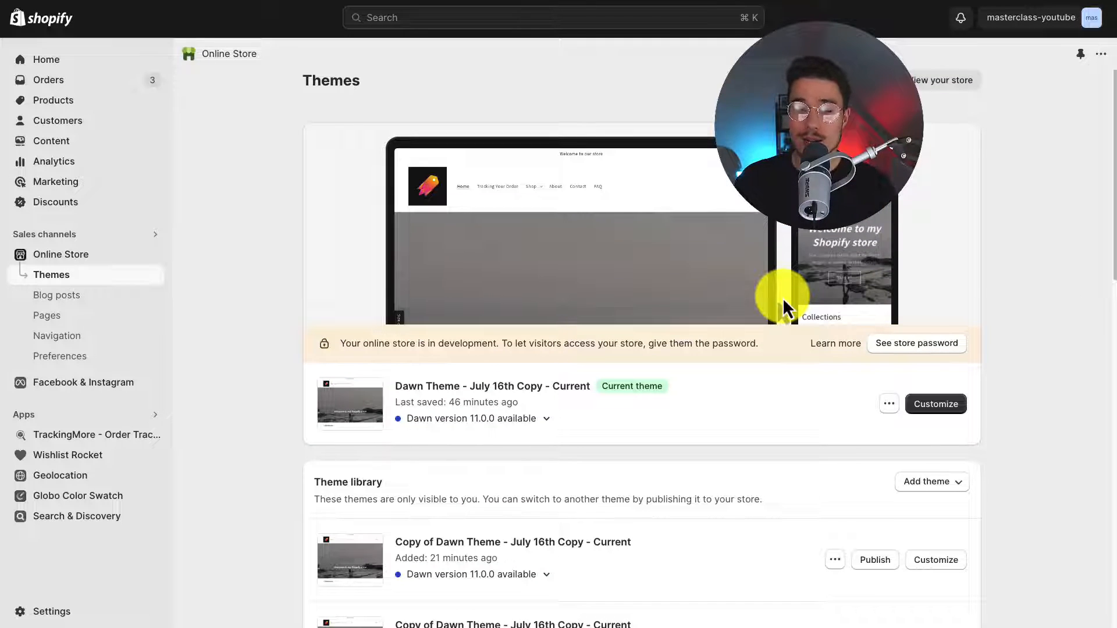
Step: Customize the current Dawn theme and bring the home page footer into view
scroll(down, 3)
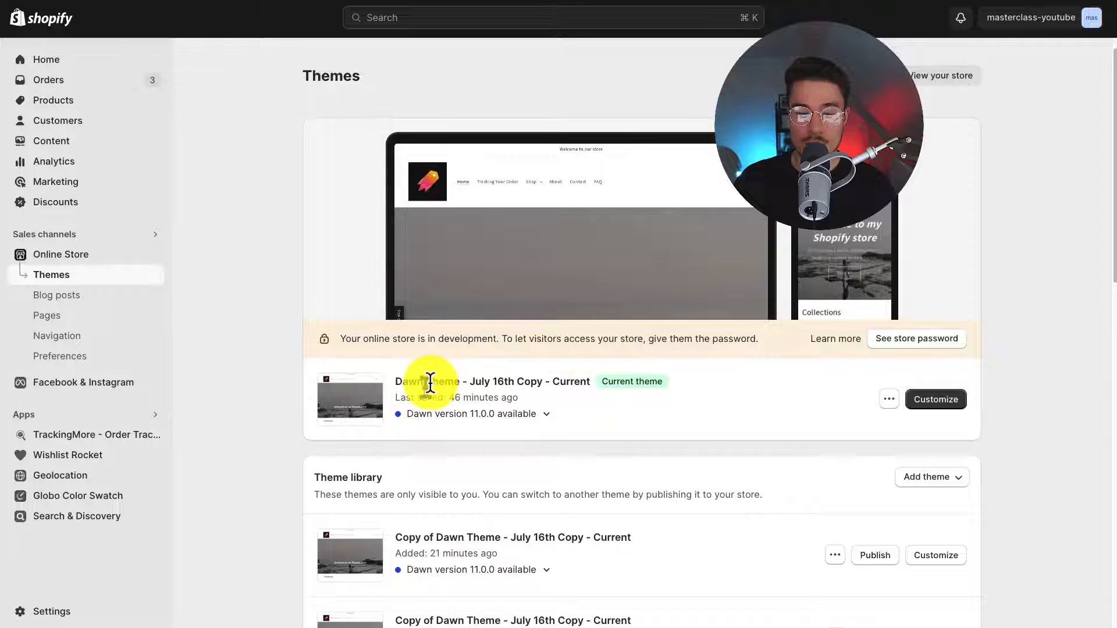
mouse_move(626, 380)
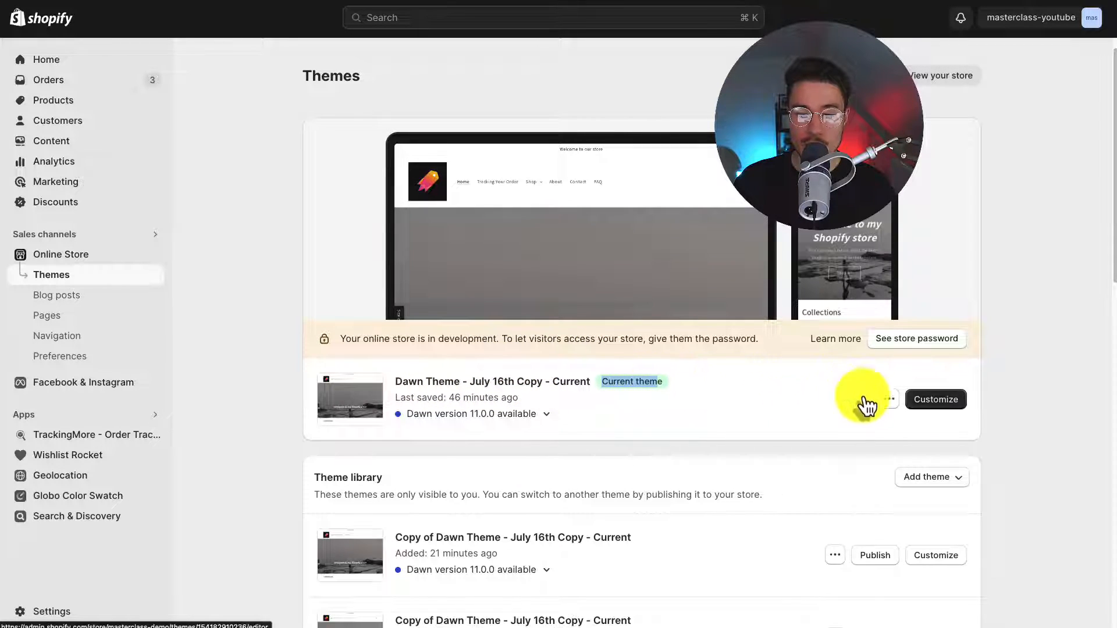
click(936, 400)
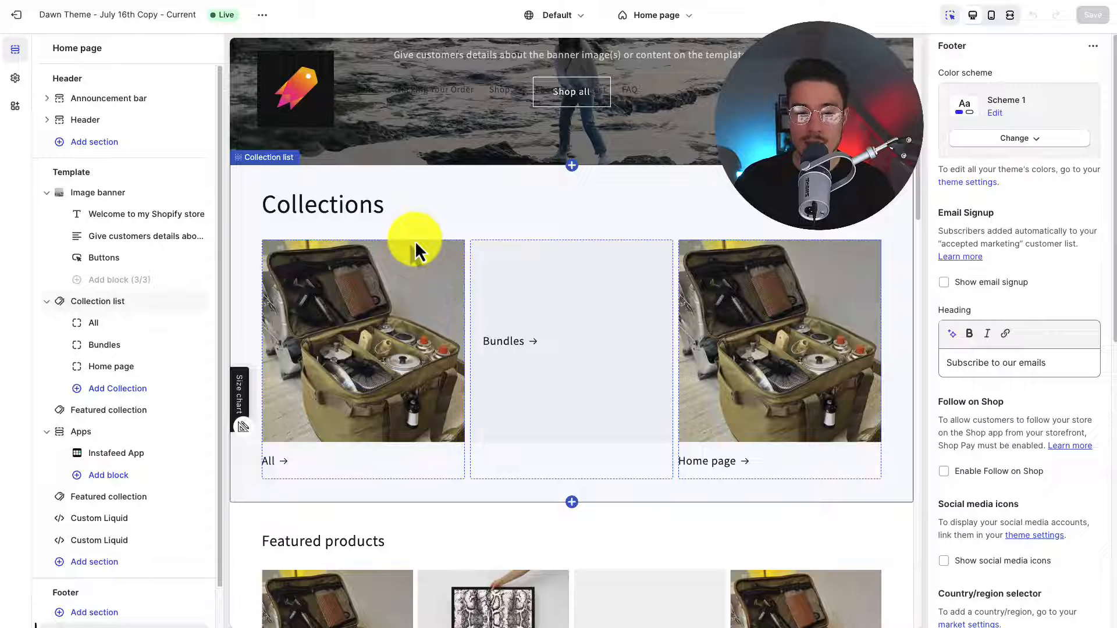
scroll(down, 3)
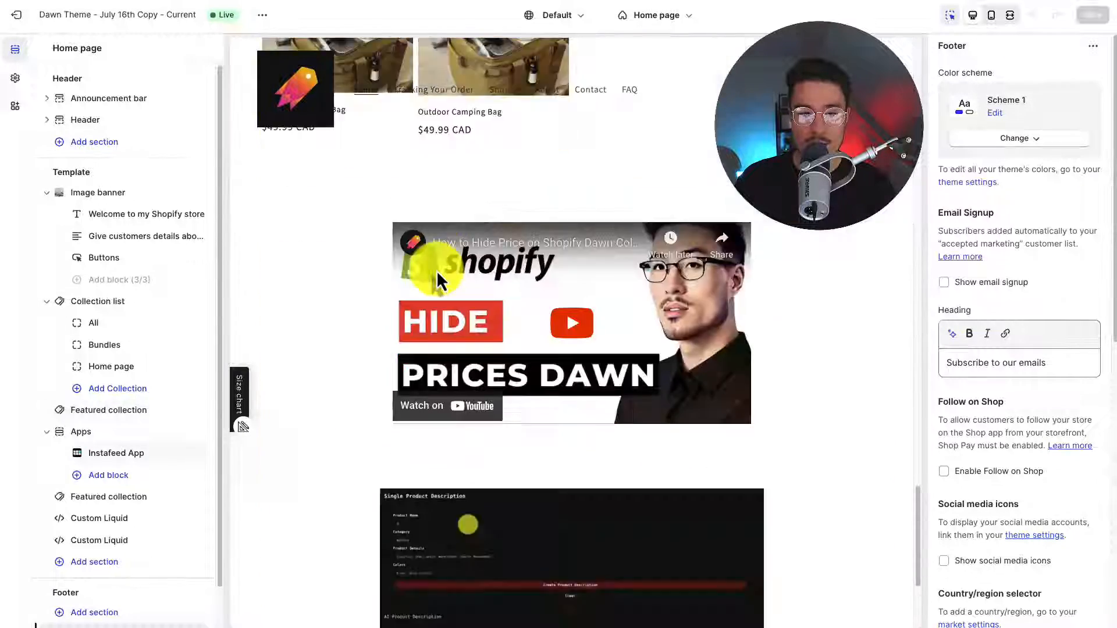
scroll(down, 3)
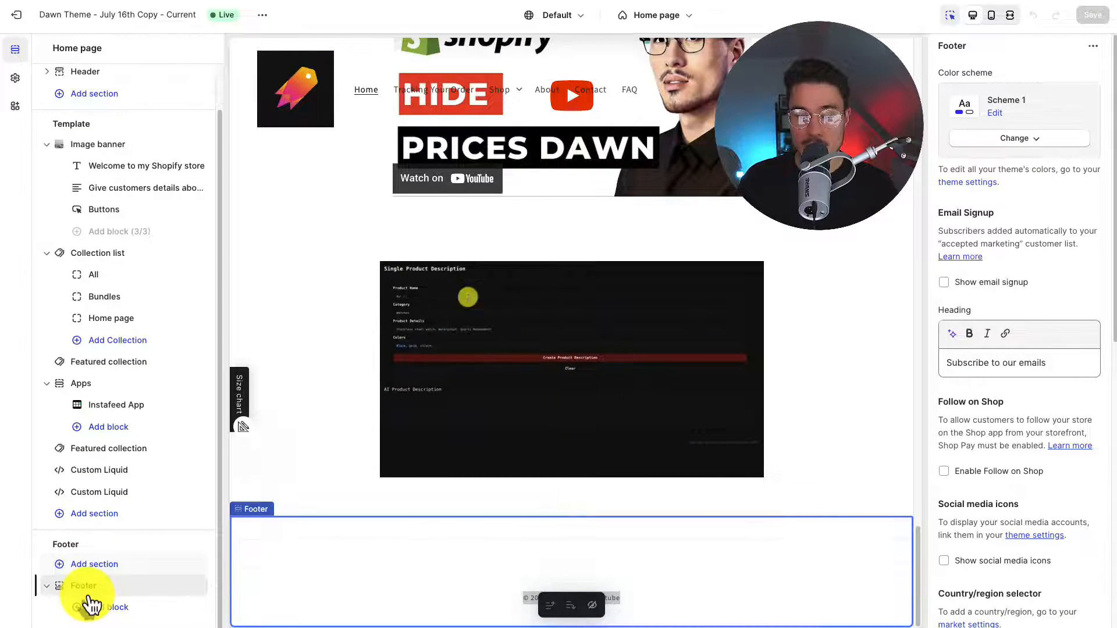
Step: Add Menu, Brand information and Text blocks so the footer holds two Quick links menus, brand info and a Heading
click(93, 607)
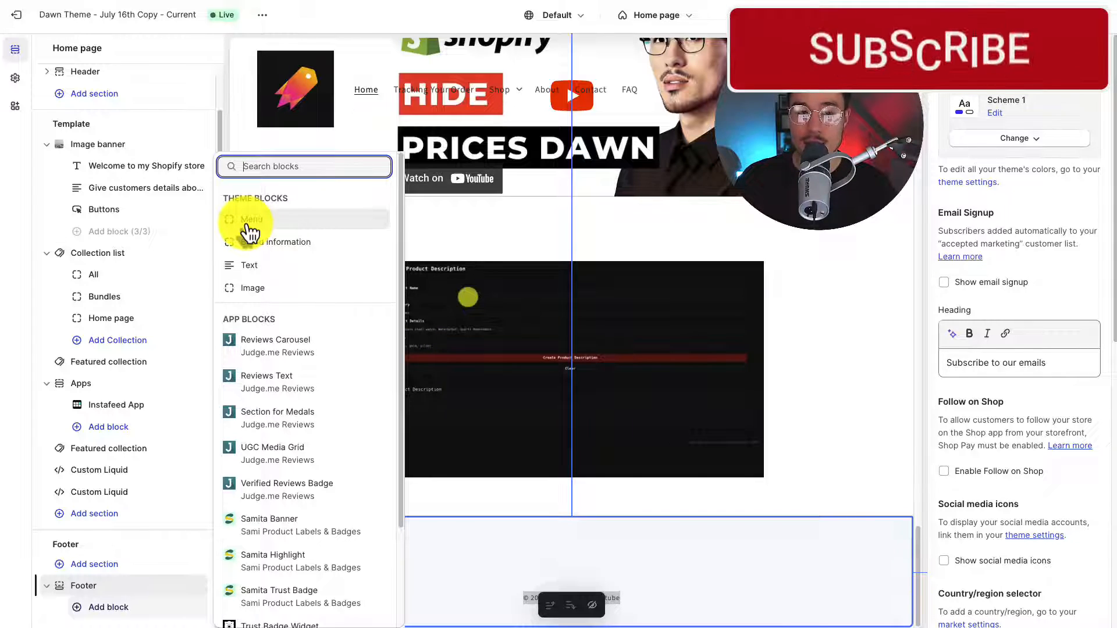
click(251, 218)
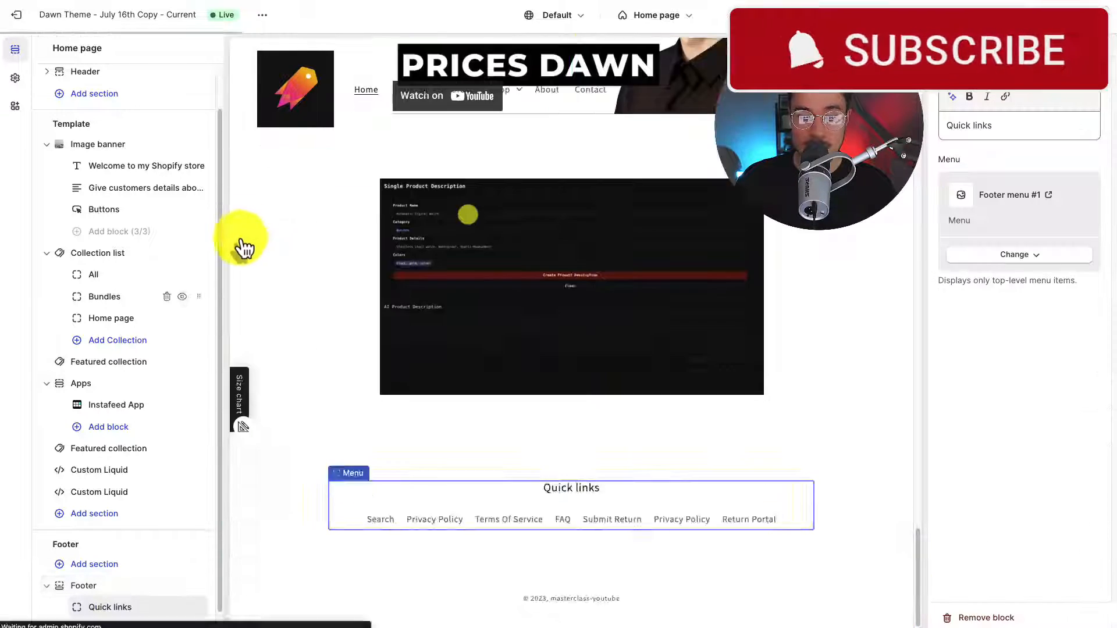
click(123, 586)
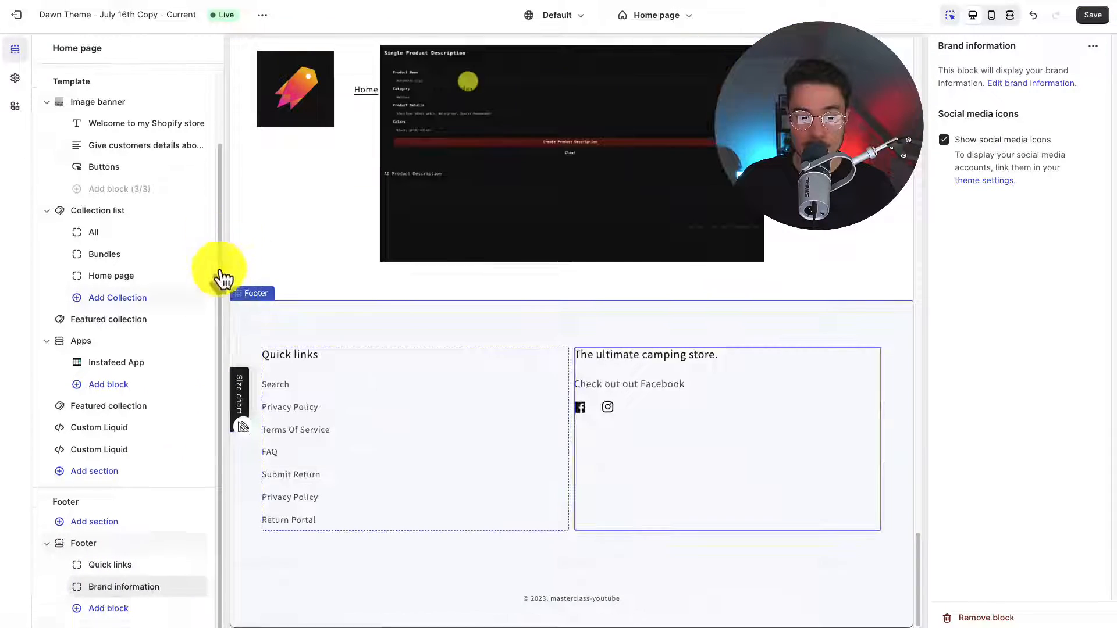
click(100, 609)
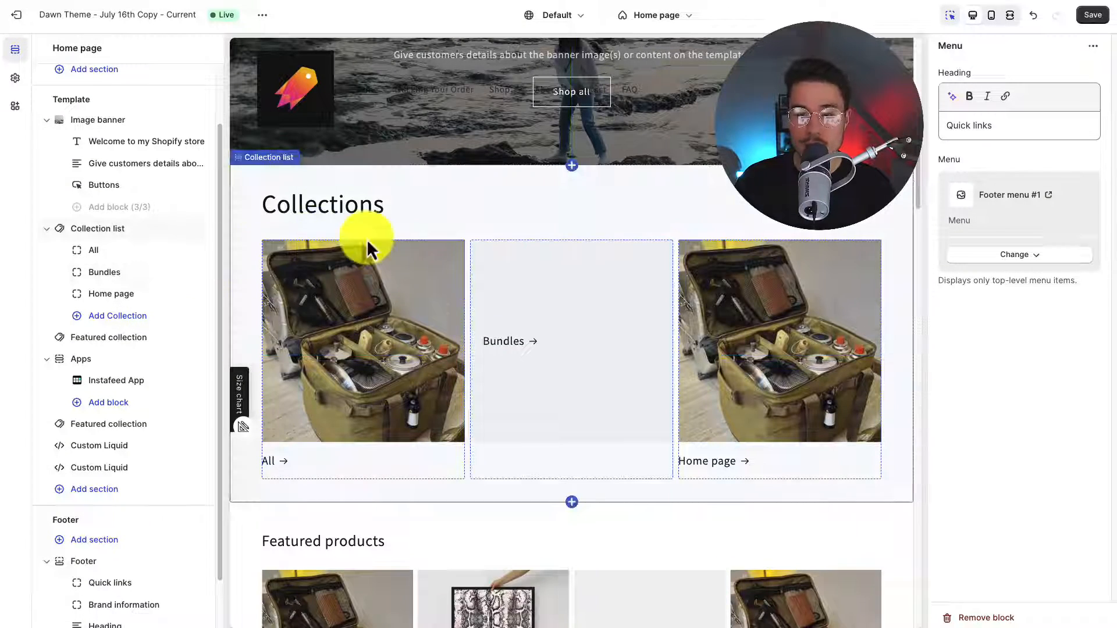
scroll(down, 3)
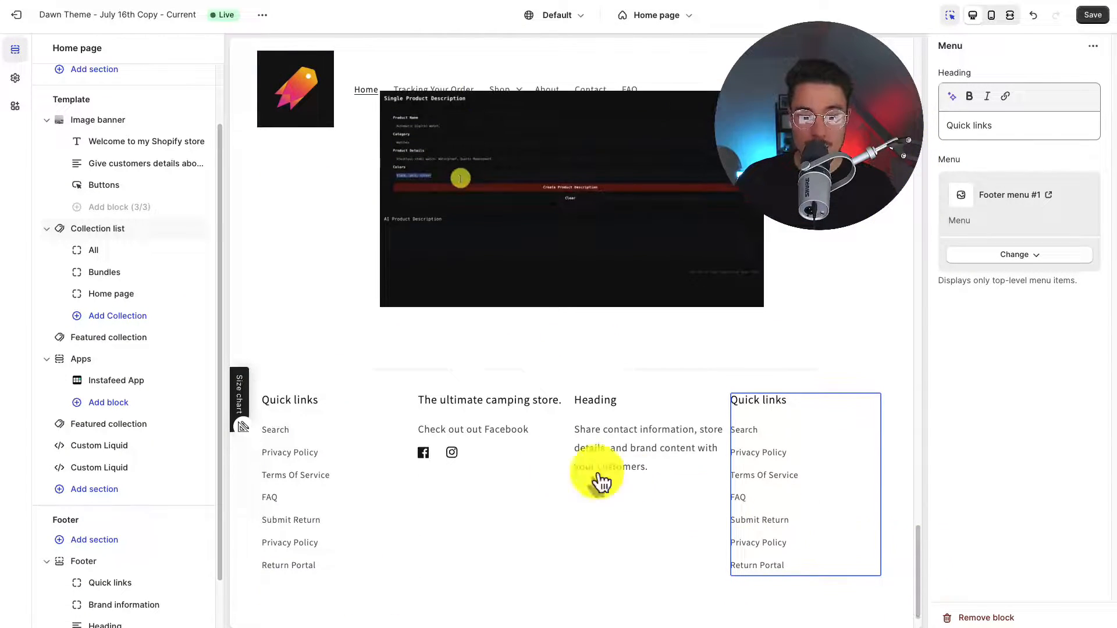
Step: Show the Footer section's own settings and review its Color scheme options
click(108, 337)
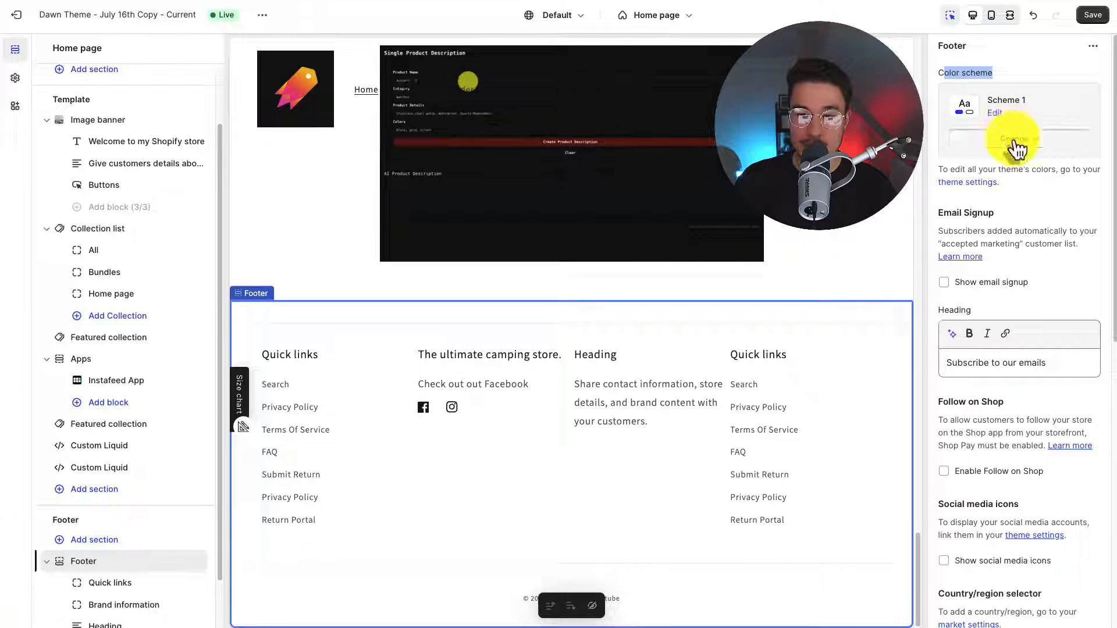
click(1019, 122)
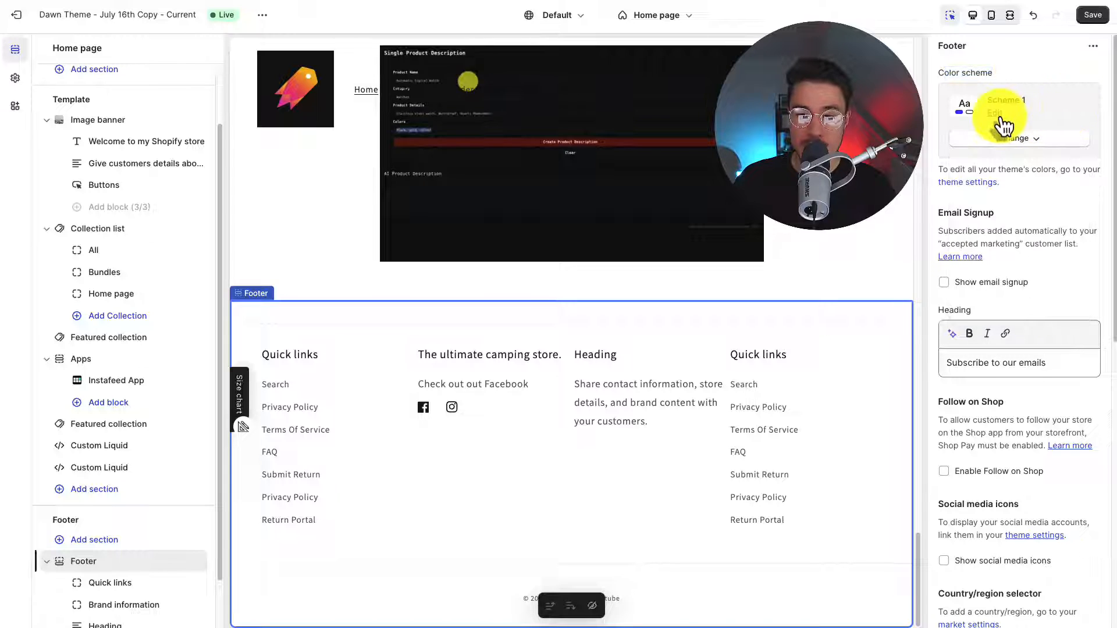
click(995, 113)
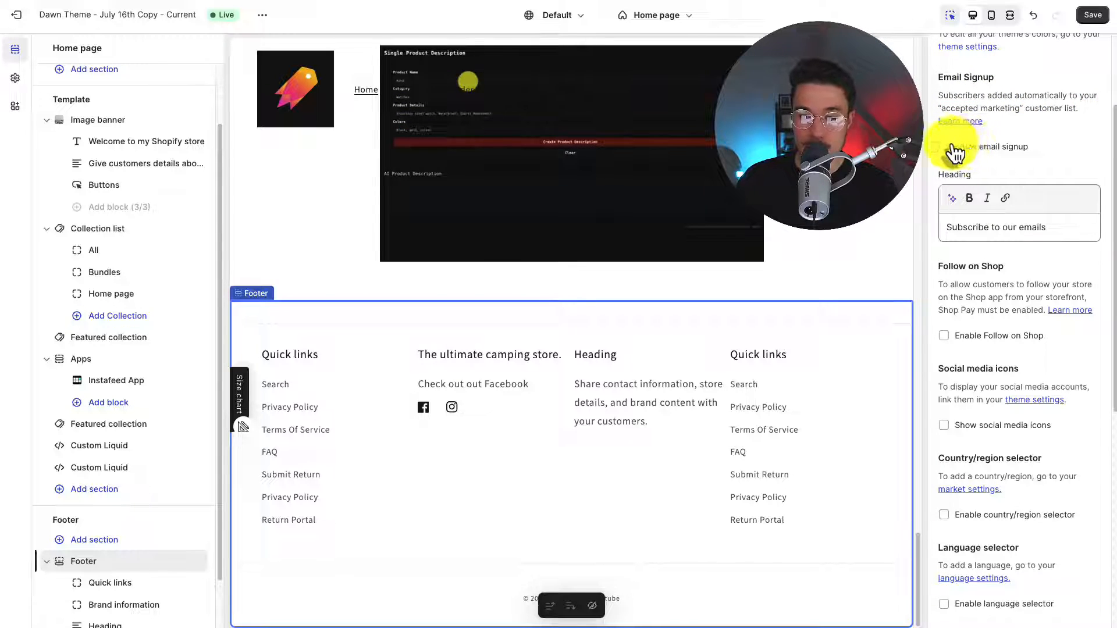
Step: Enable email signup headed "Subscribe to our emails for 15% percent off." and leave Follow on Shop off
click(944, 146)
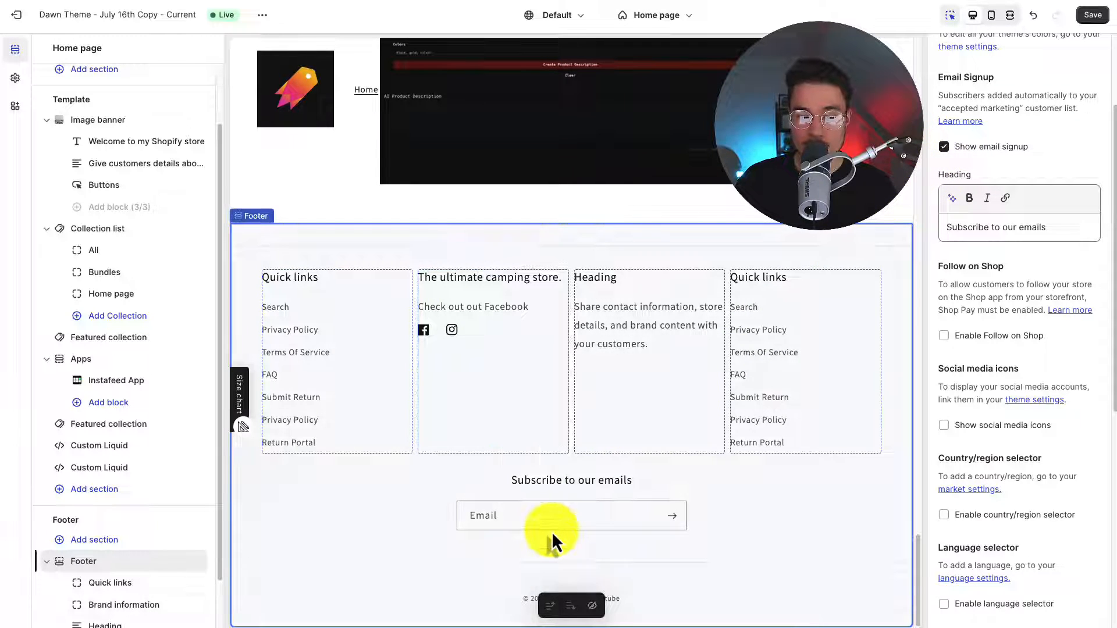
click(673, 516)
text( for 15% percent off.)
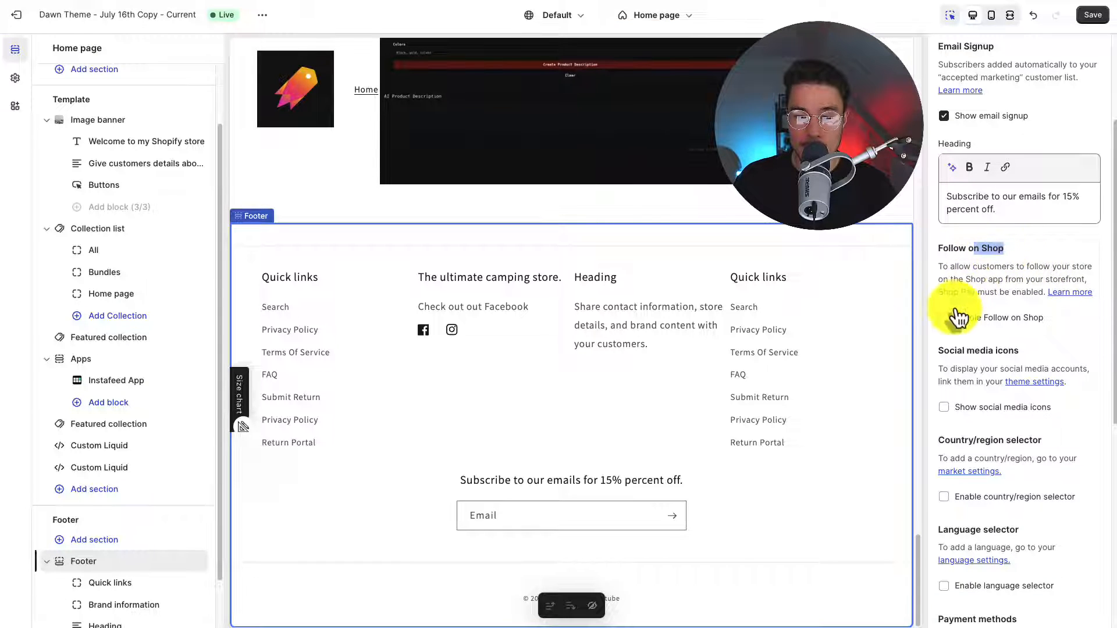
click(942, 318)
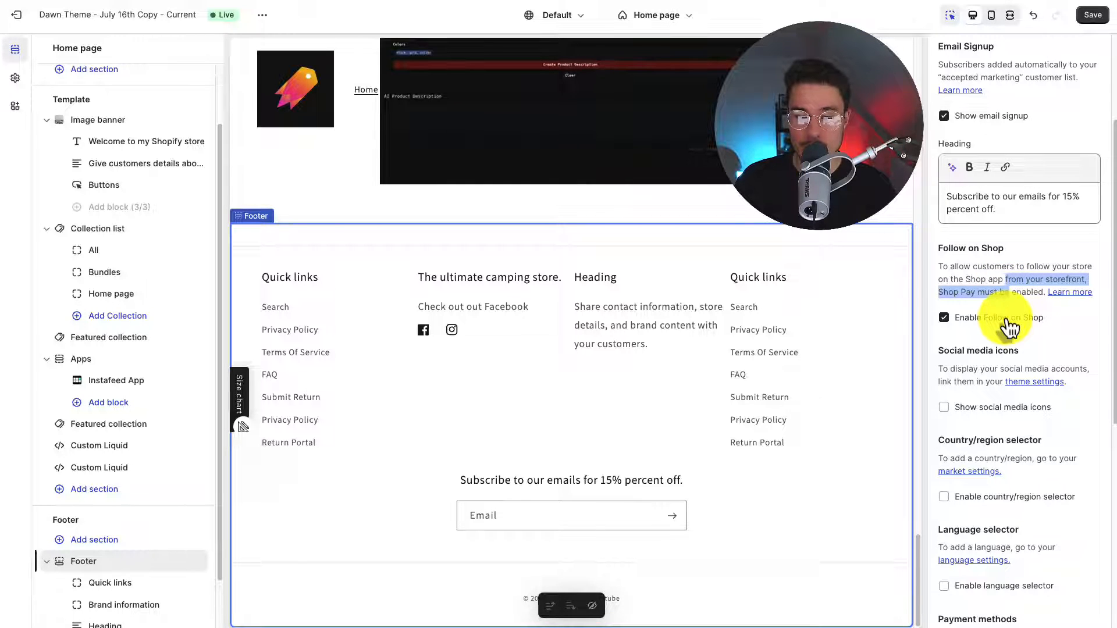
click(943, 316)
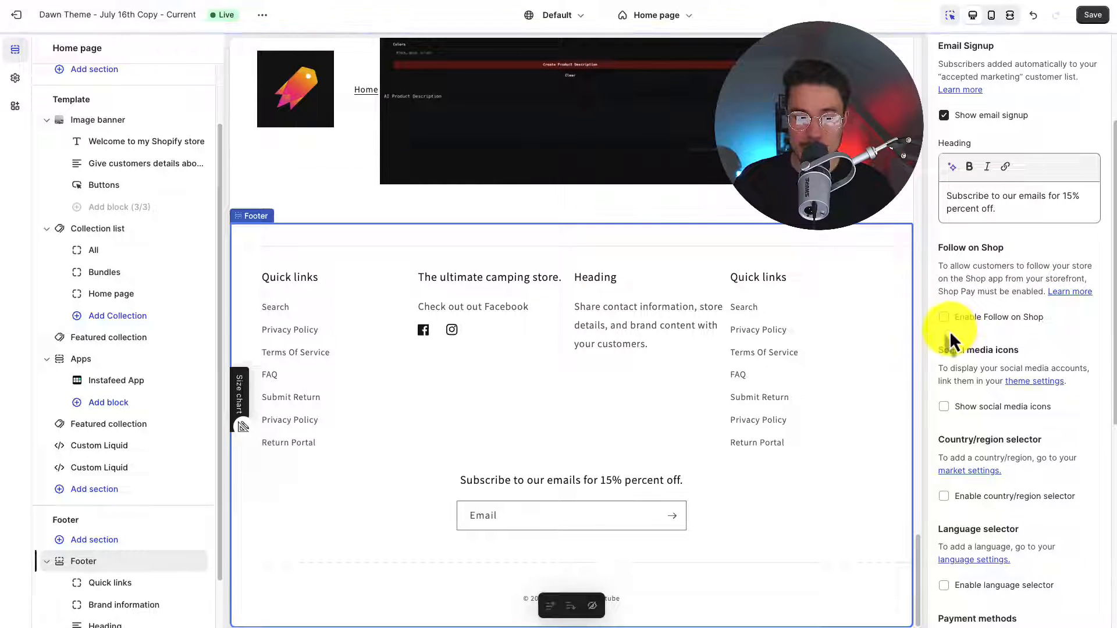
Step: Try social icons, country and language selectors, leaving them off, and turn on payment icons
scroll(down, 3)
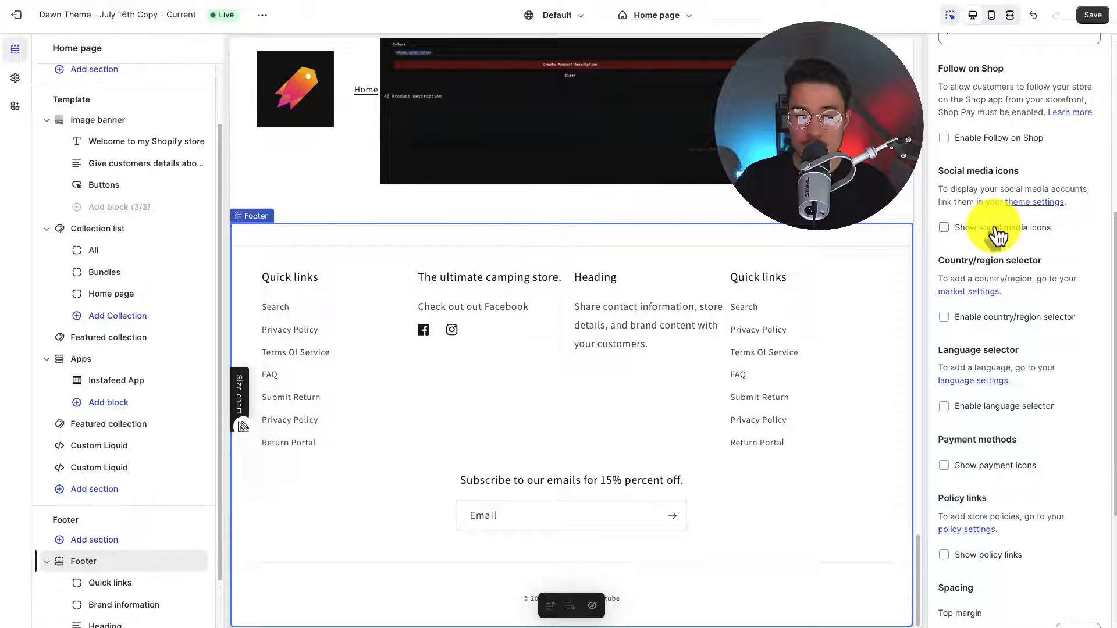
click(943, 228)
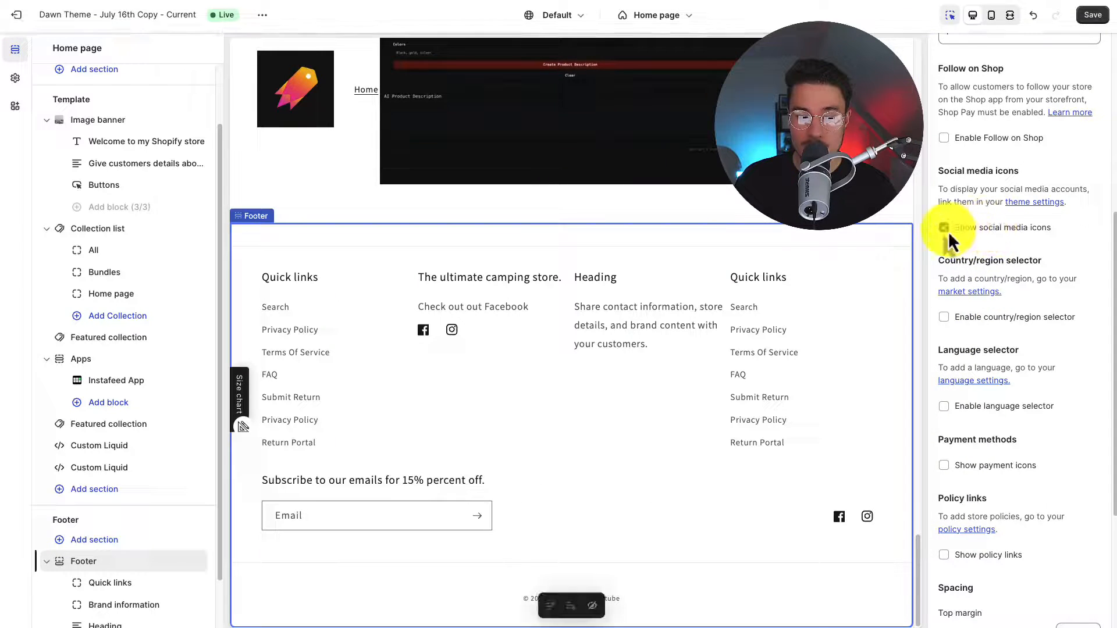
click(943, 228)
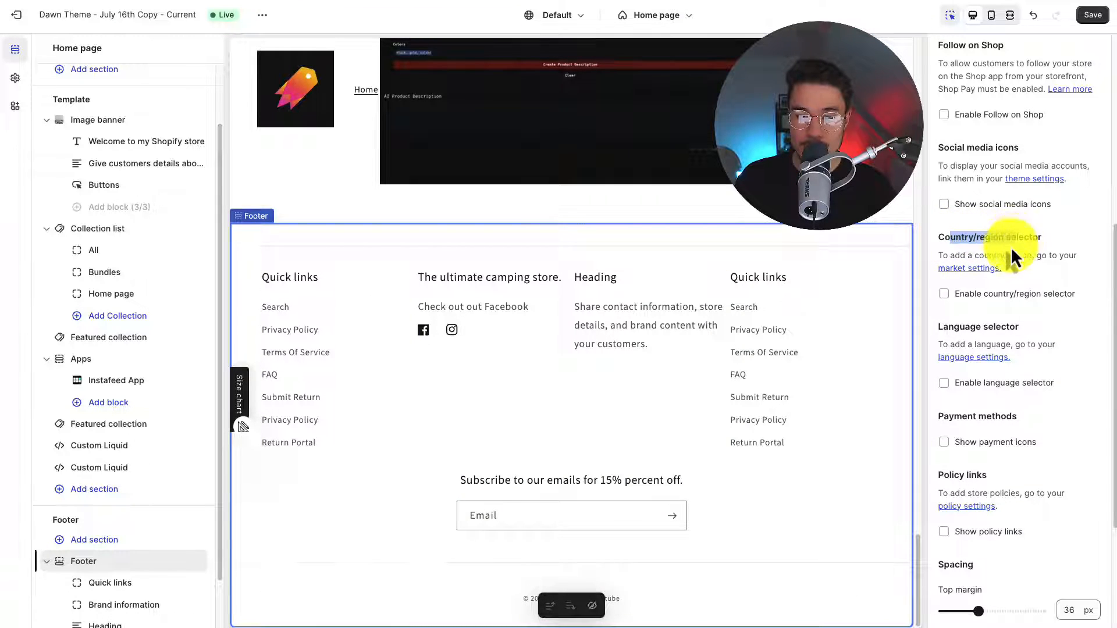
click(943, 293)
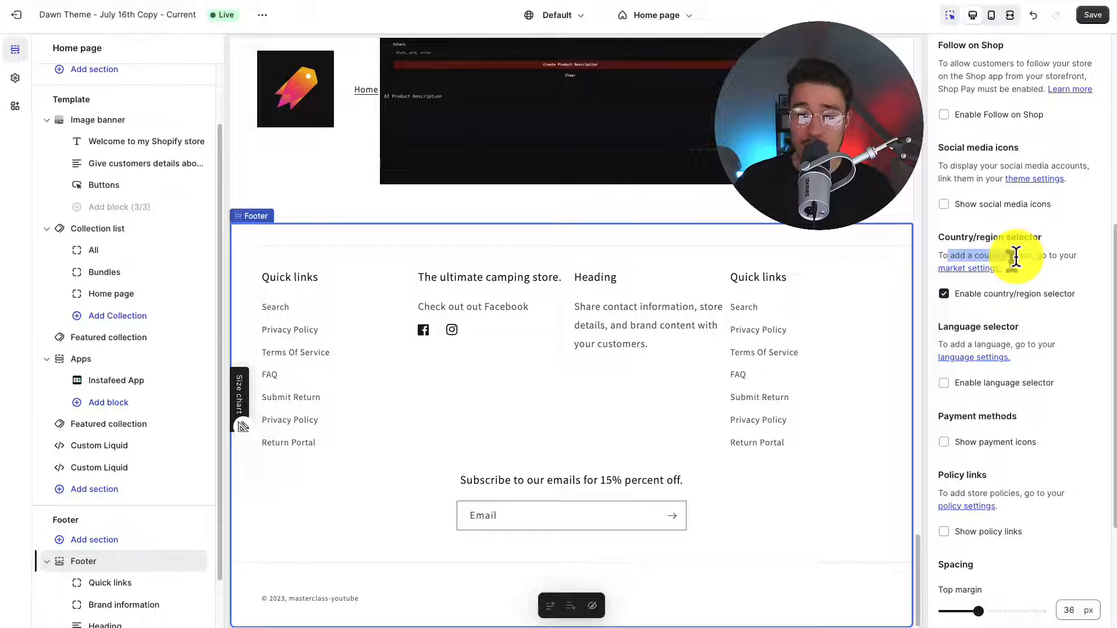
click(943, 293)
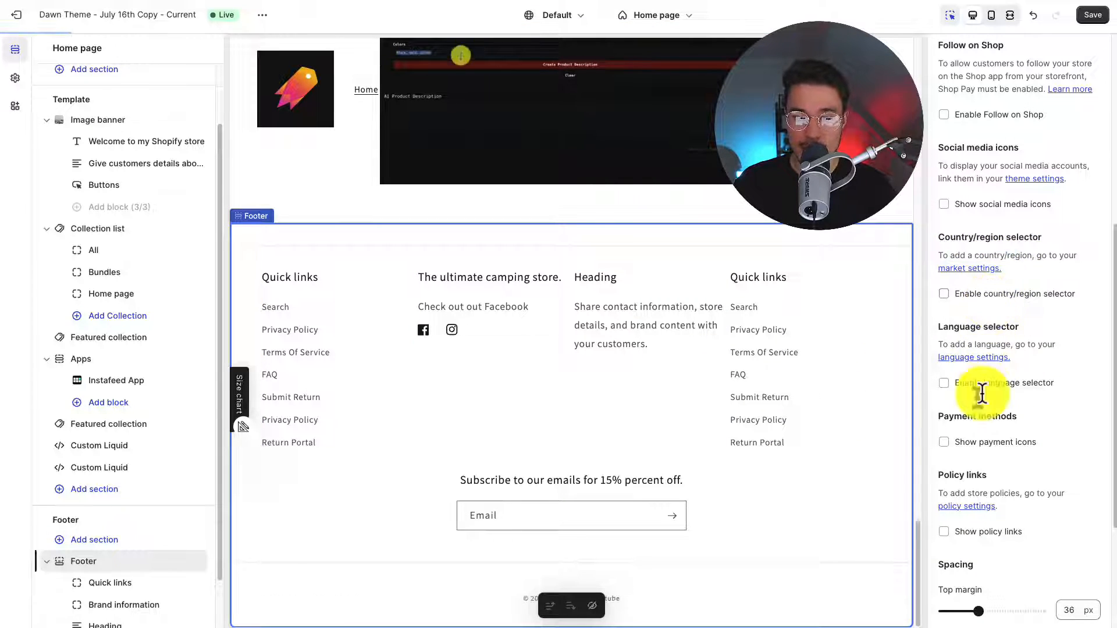
click(942, 383)
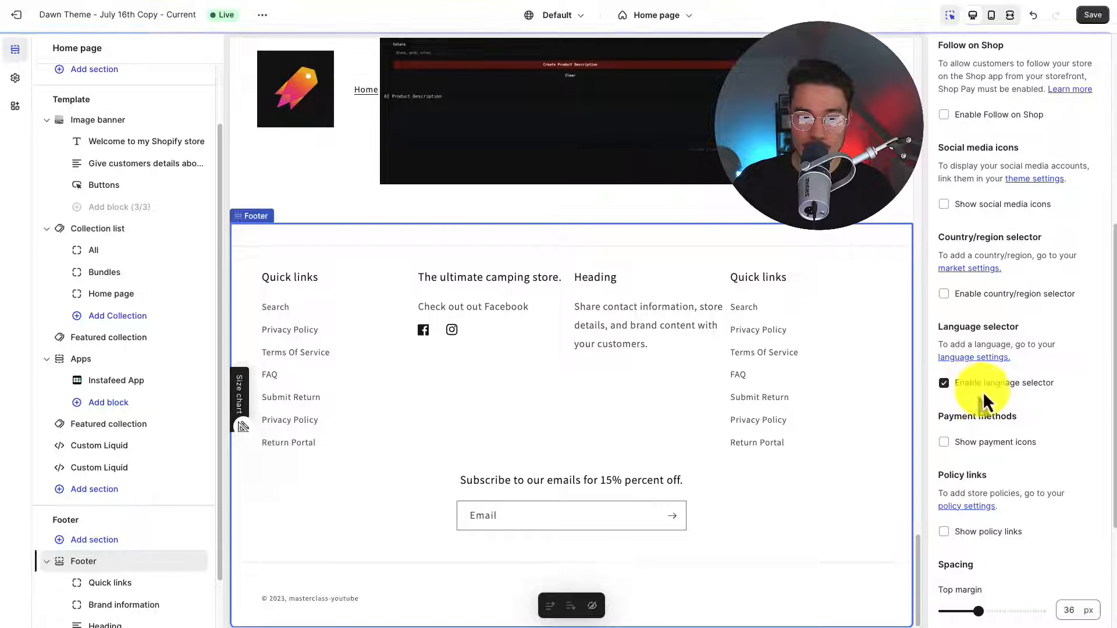
click(942, 383)
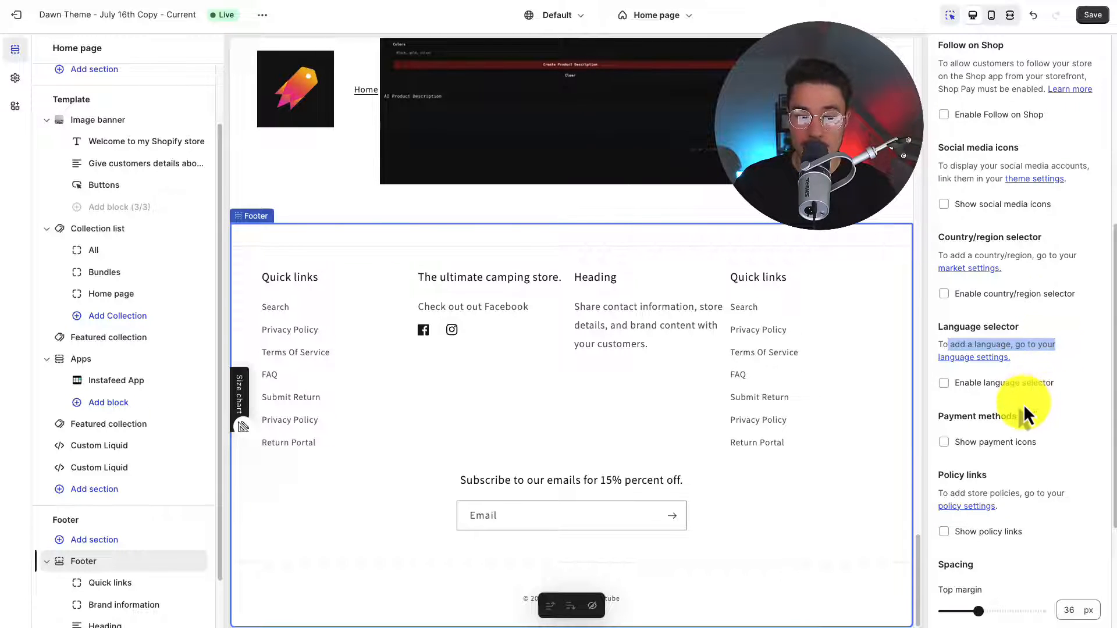
scroll(down, 3)
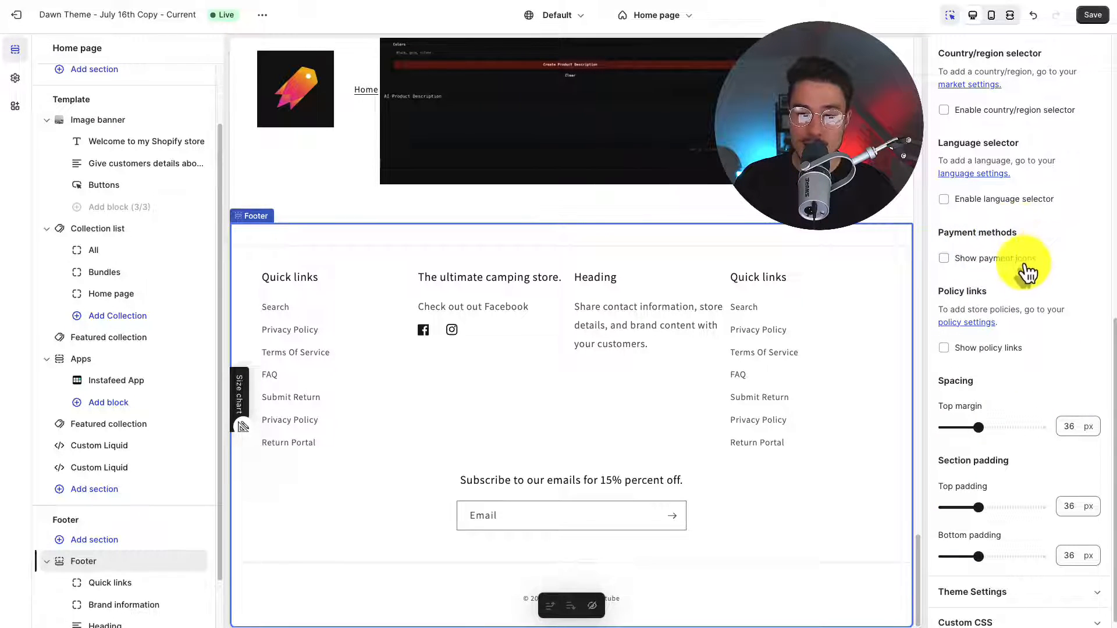
click(943, 258)
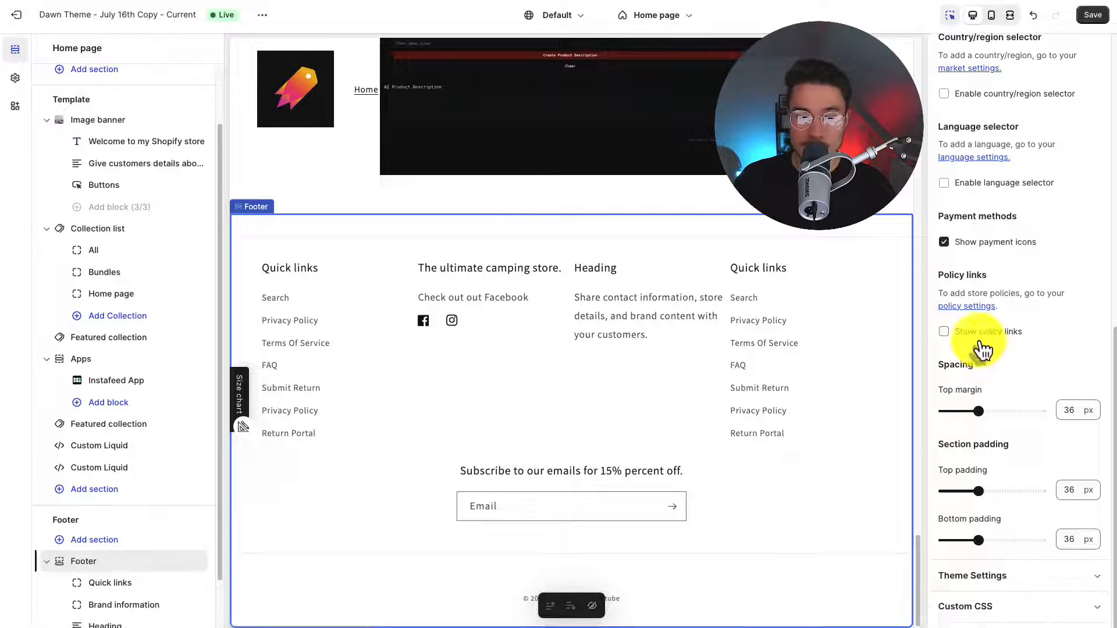
Step: Turn the footer's Show policy links setting on, ending with it enabled
click(944, 332)
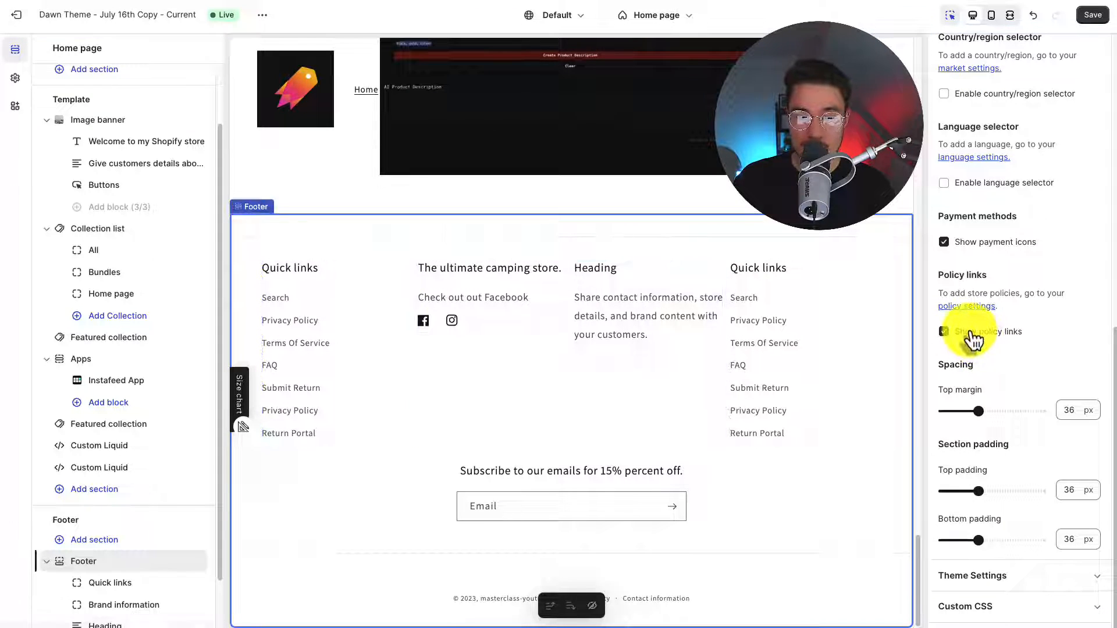
click(943, 331)
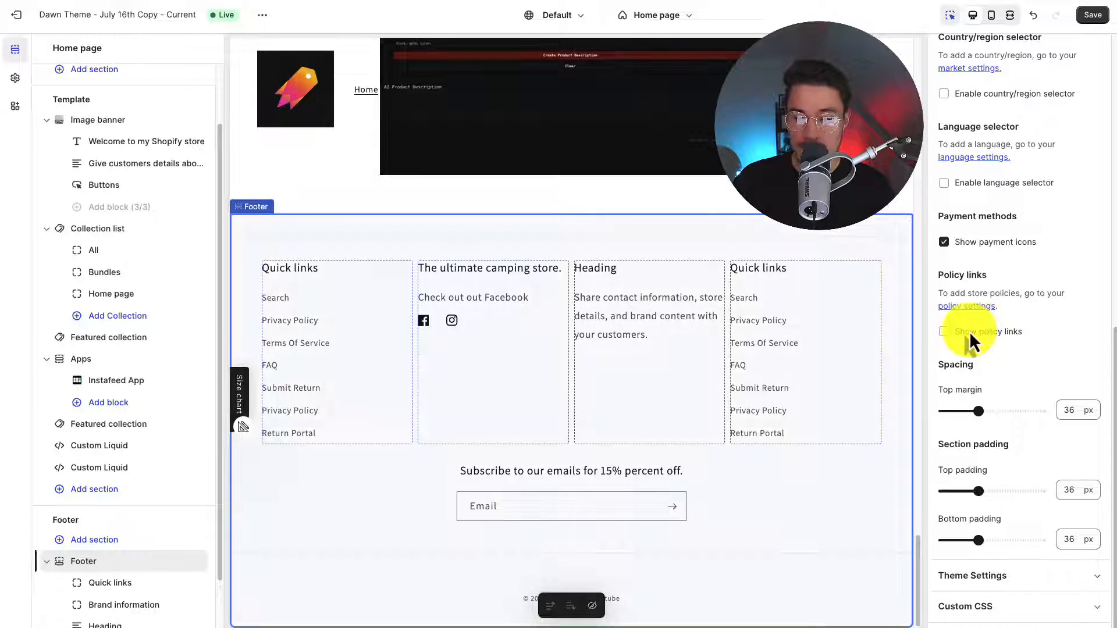
click(991, 15)
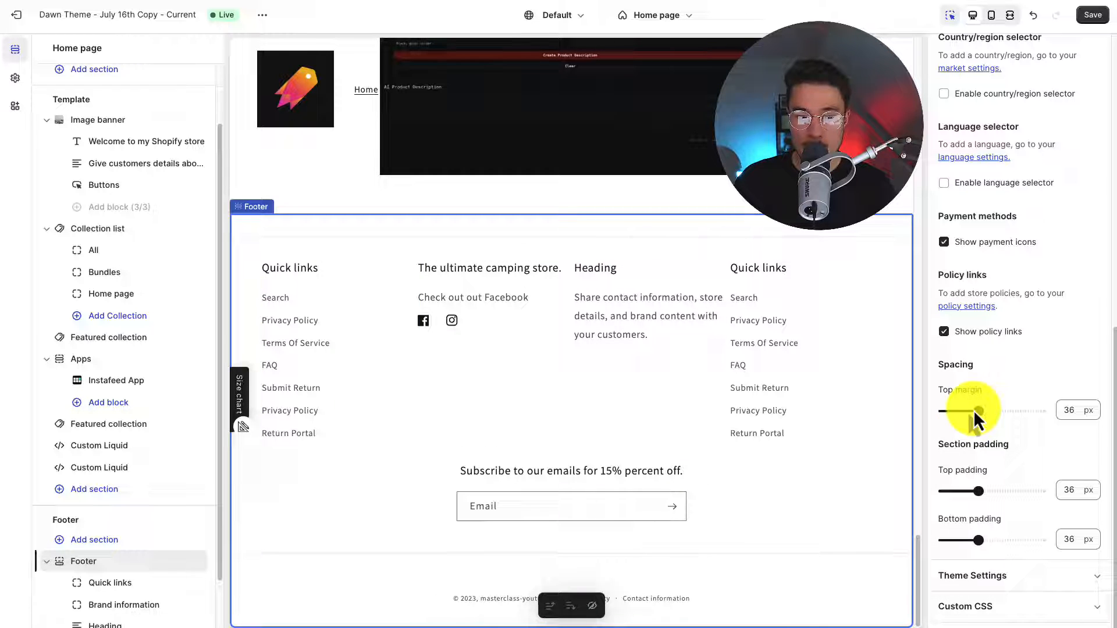
Step: Drag the Top margin slider to raise the footer's top margin to 72 px
drag(963, 411, 1013, 410)
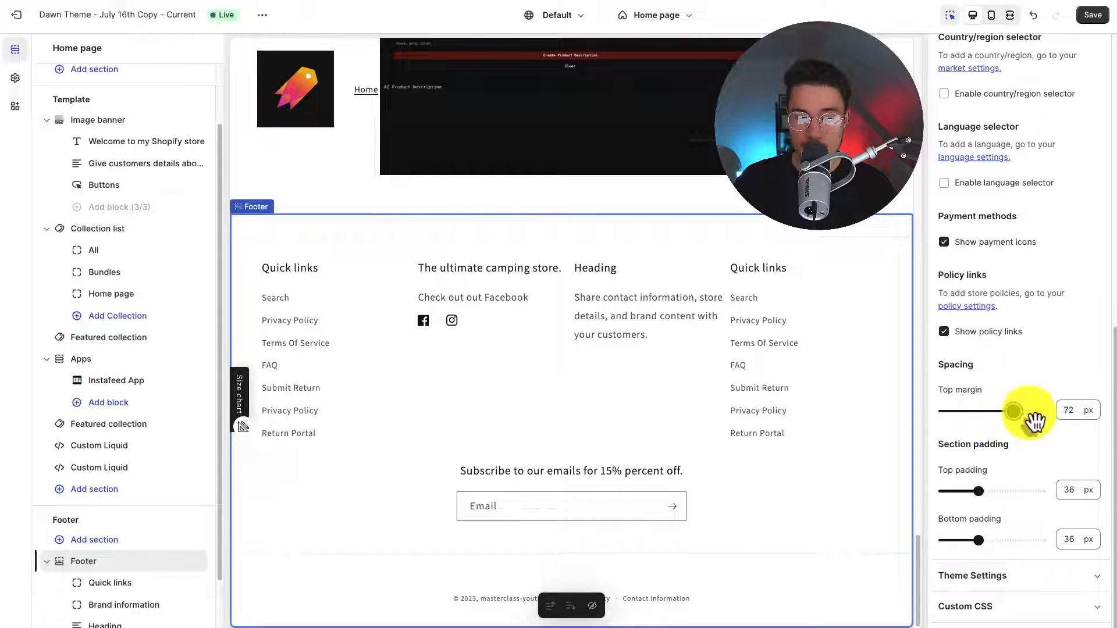
drag(1013, 411, 1039, 411)
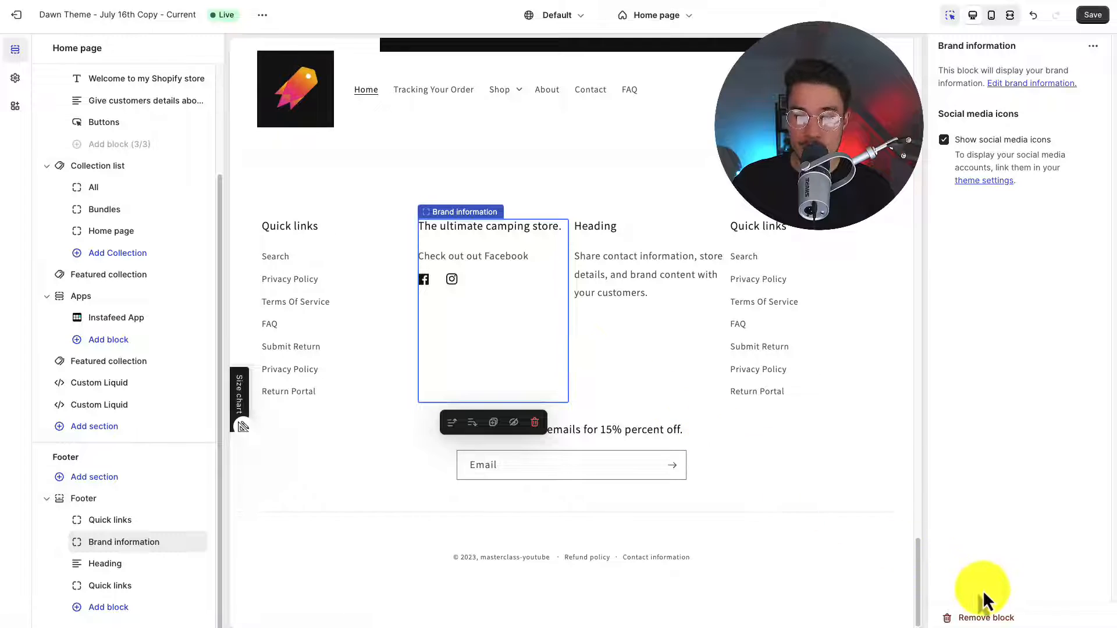
Step: Review the Theme settings social media link fields, then select the first Quick links block with Footer menu #1
click(84, 498)
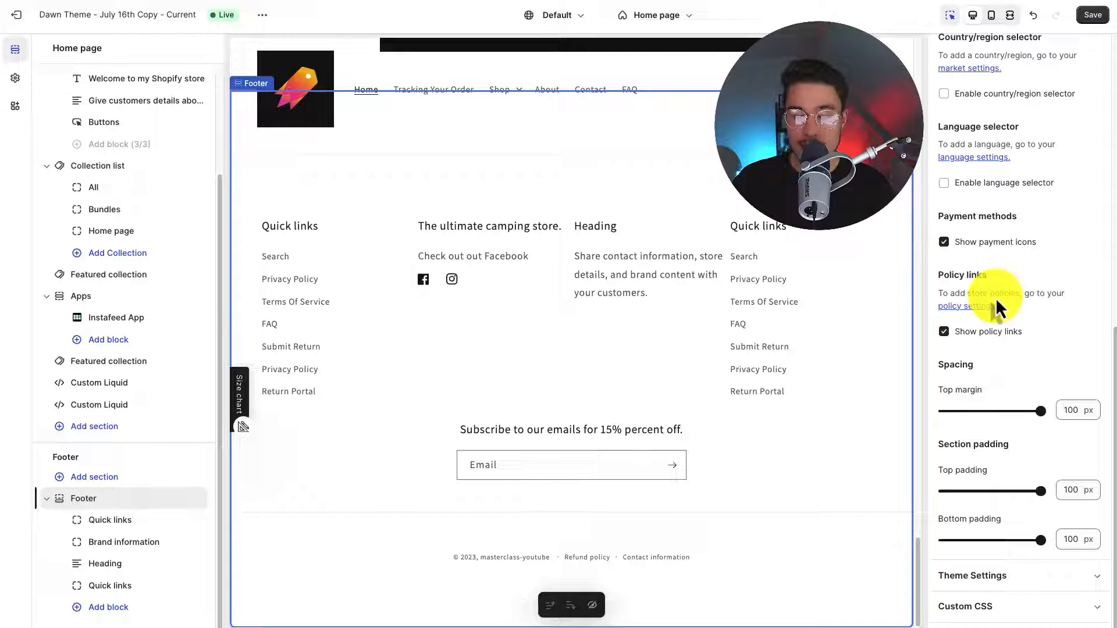
mouse_move(14, 78)
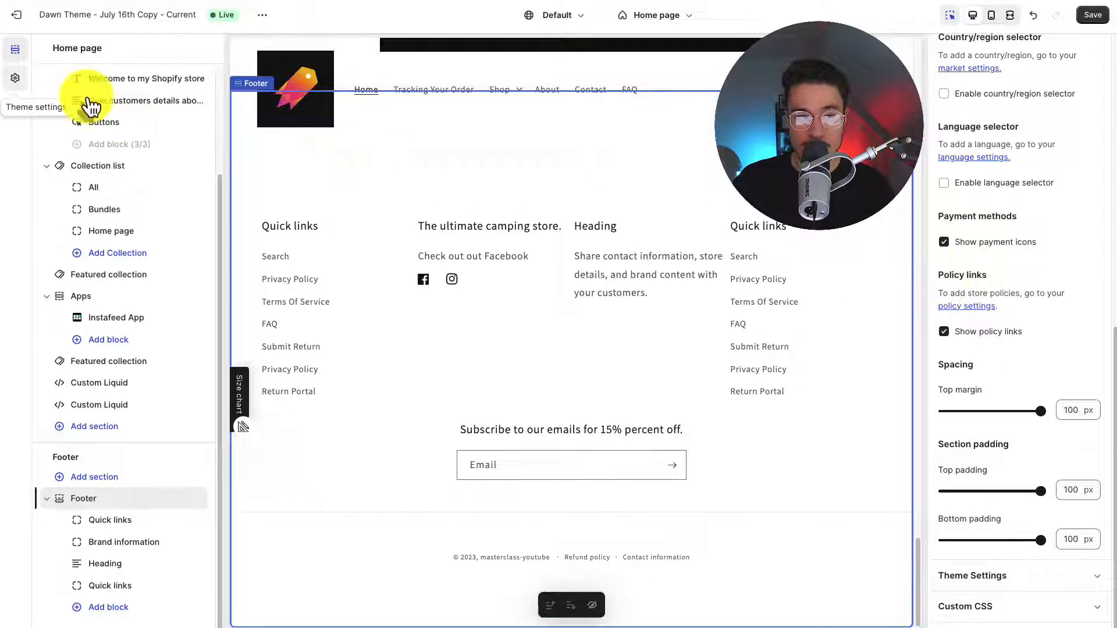
click(14, 78)
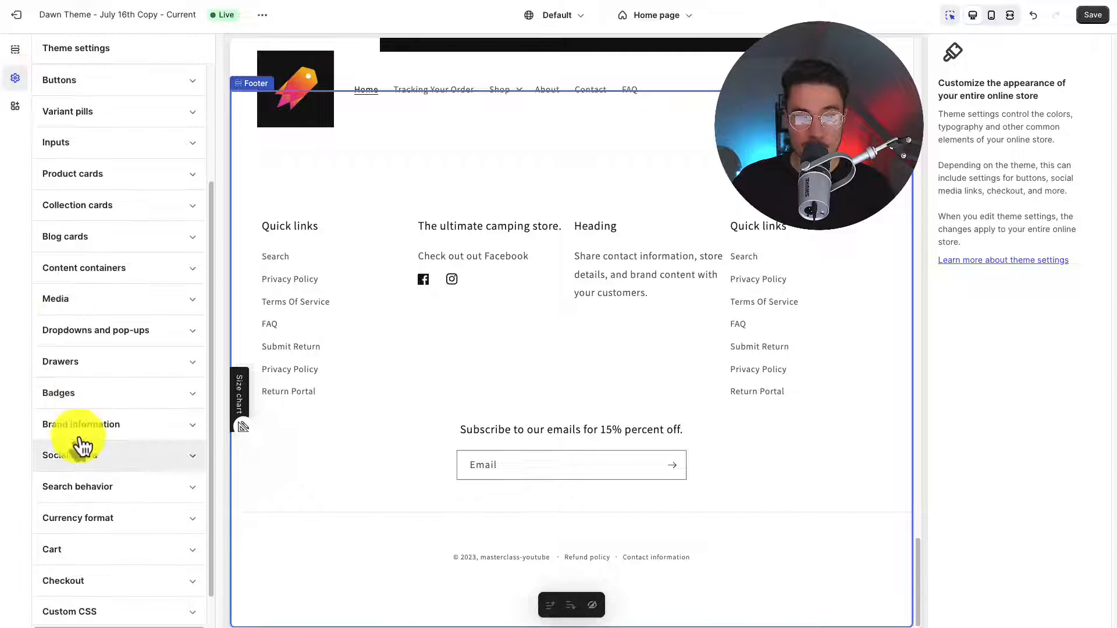
click(70, 456)
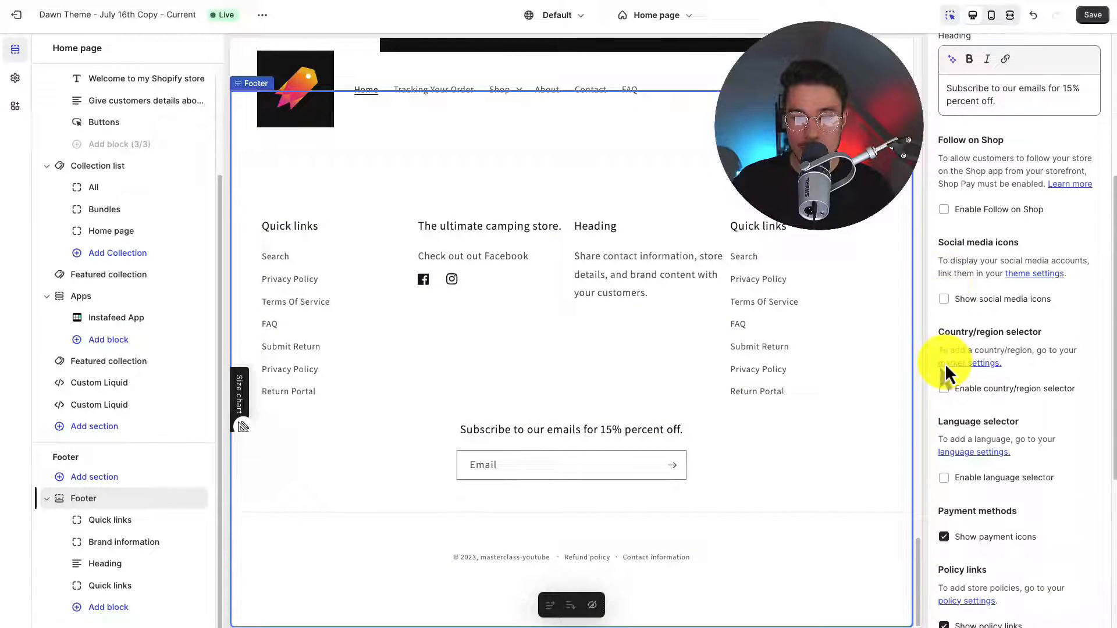
scroll(down, 3)
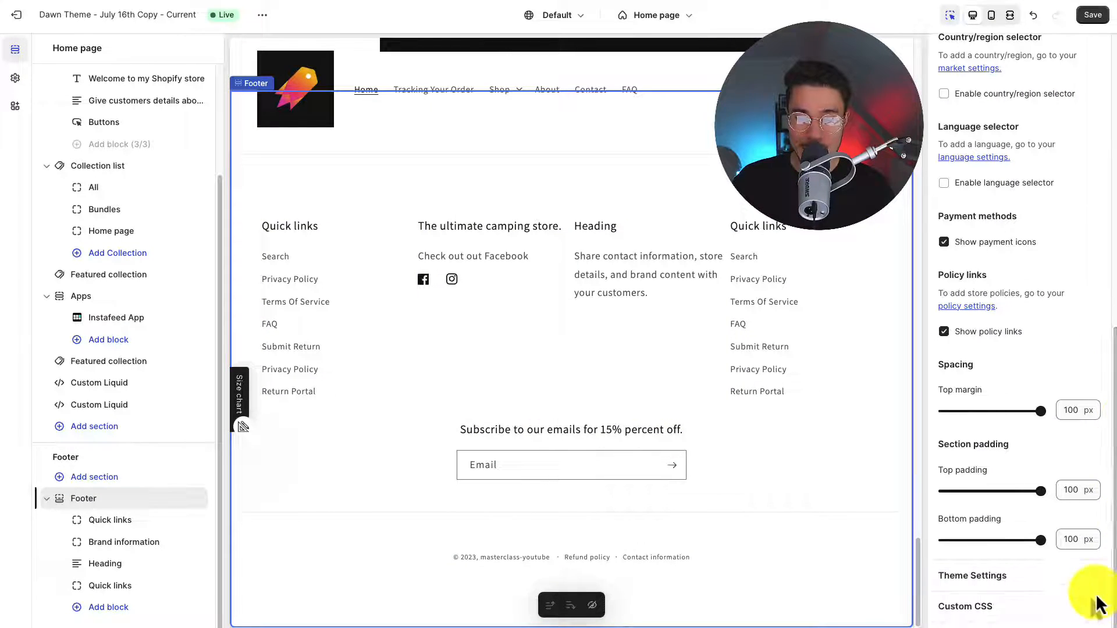
scroll(down, 3)
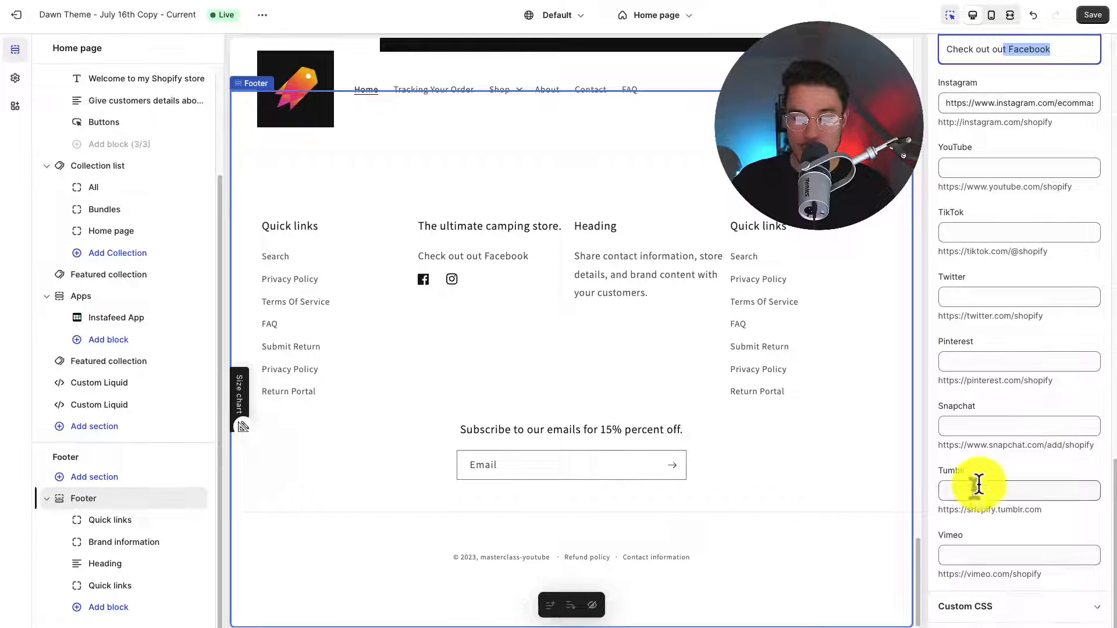
click(1019, 296)
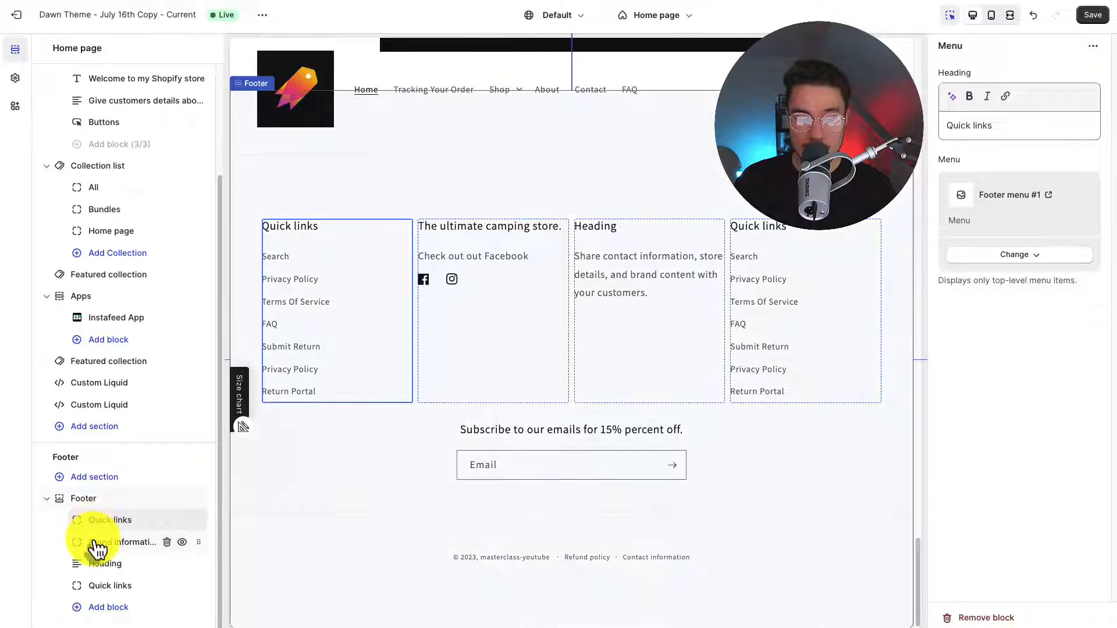
Step: Go from the Brand information block to Footer menu #1 in the Navigation admin, listing its seven items
click(118, 542)
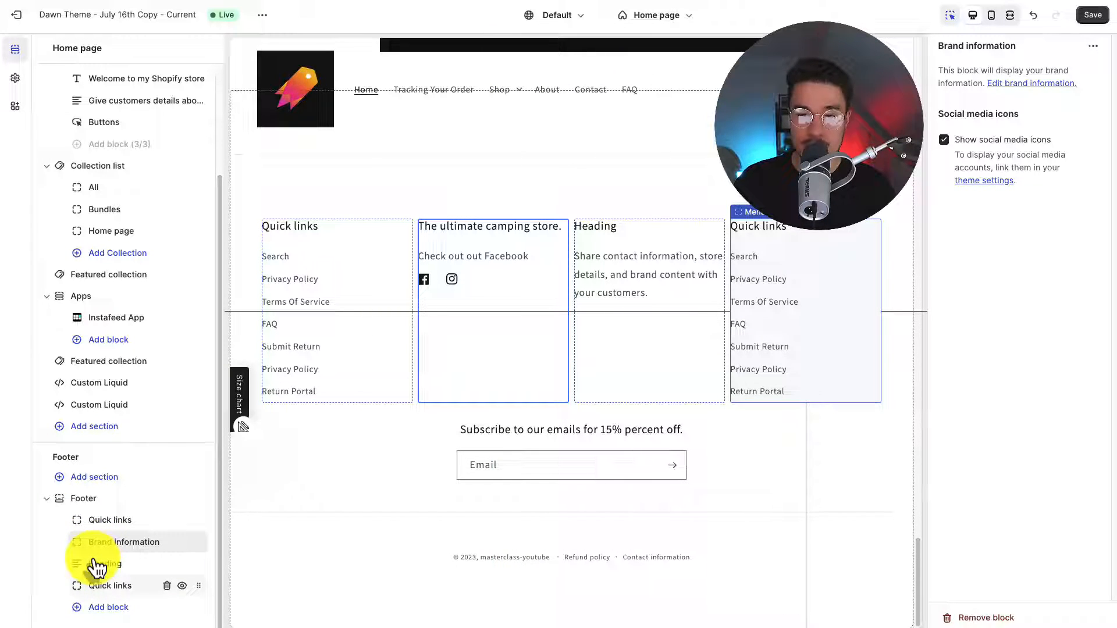
click(109, 520)
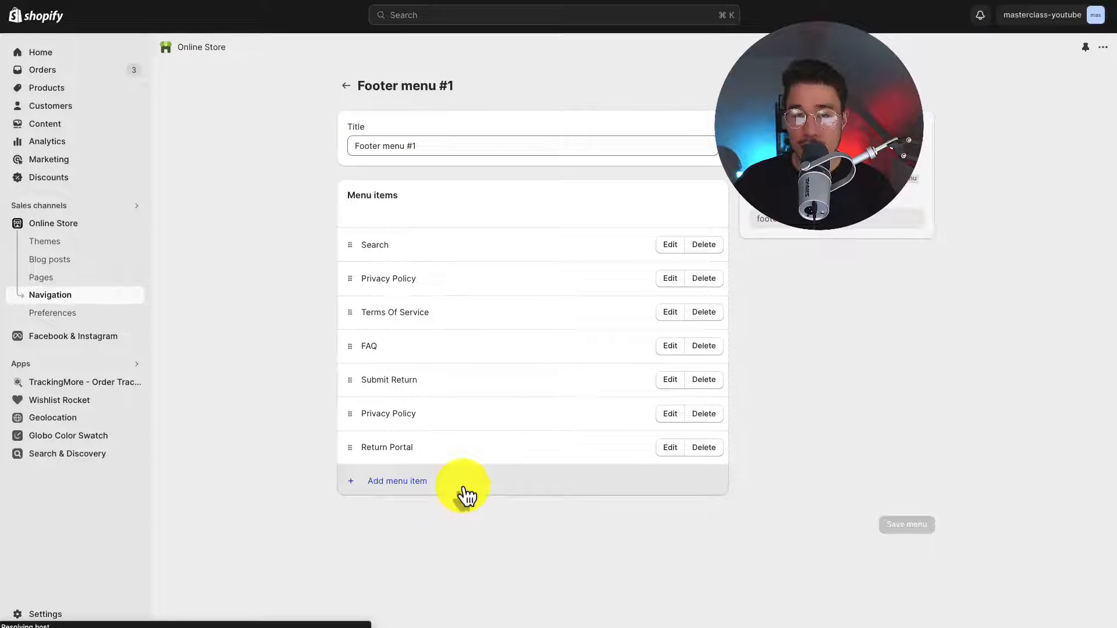
mouse_move(387, 527)
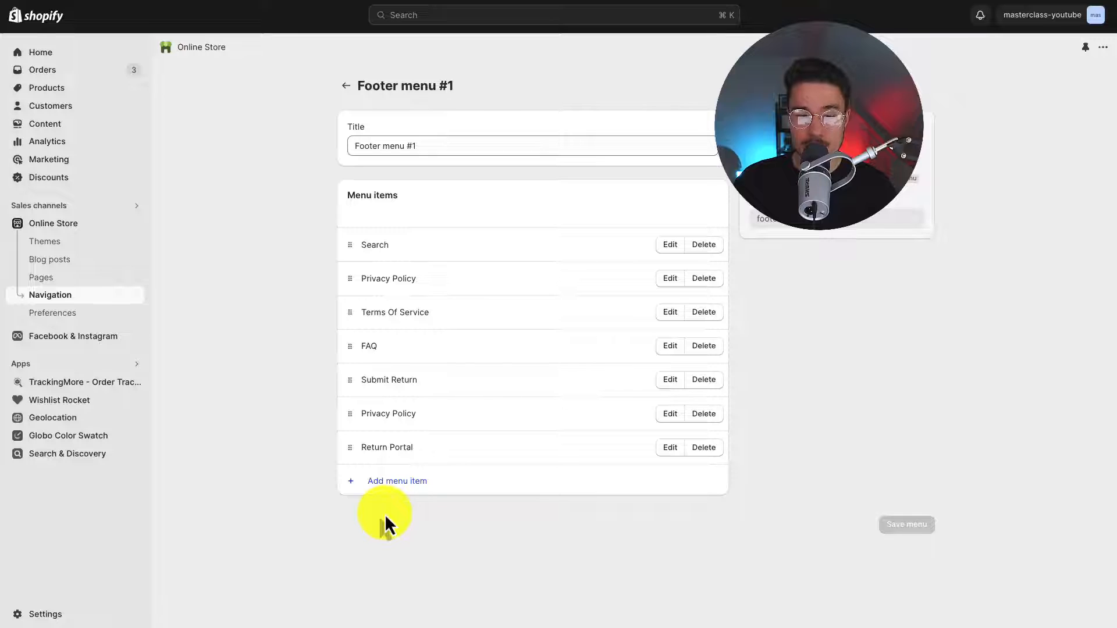
Step: Add a new Footer menu #1 item linked to the About Us page
click(397, 482)
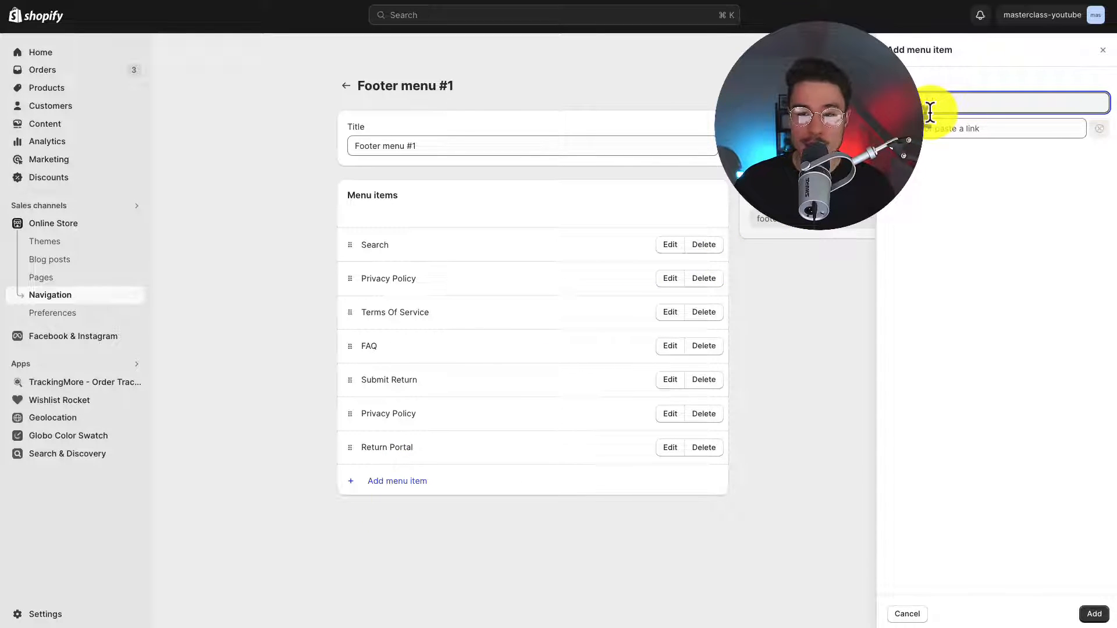
click(999, 128)
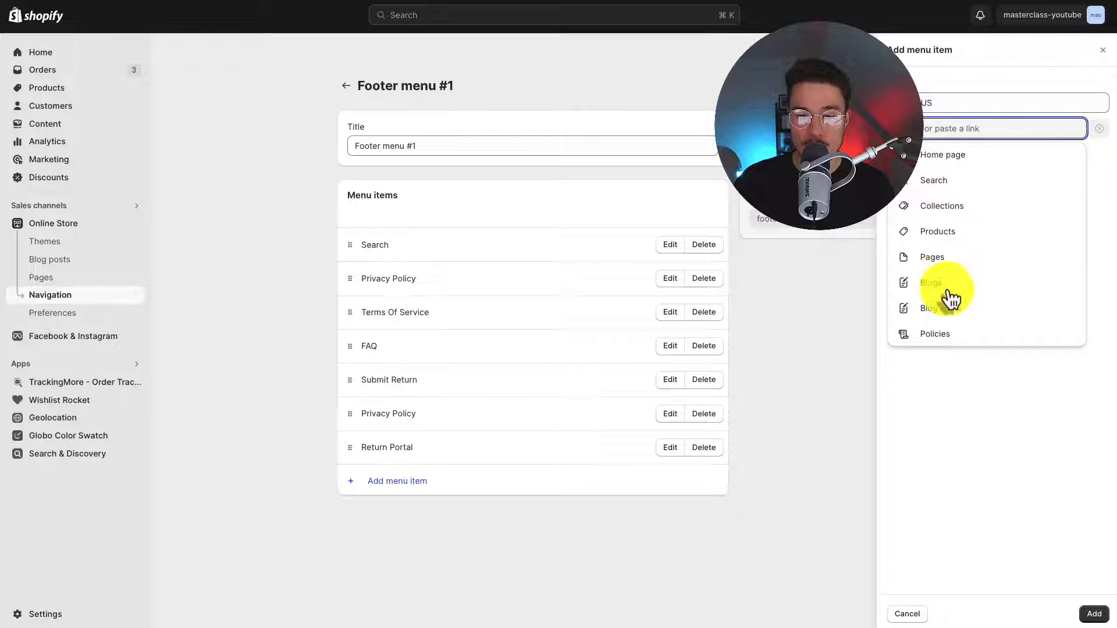
click(931, 283)
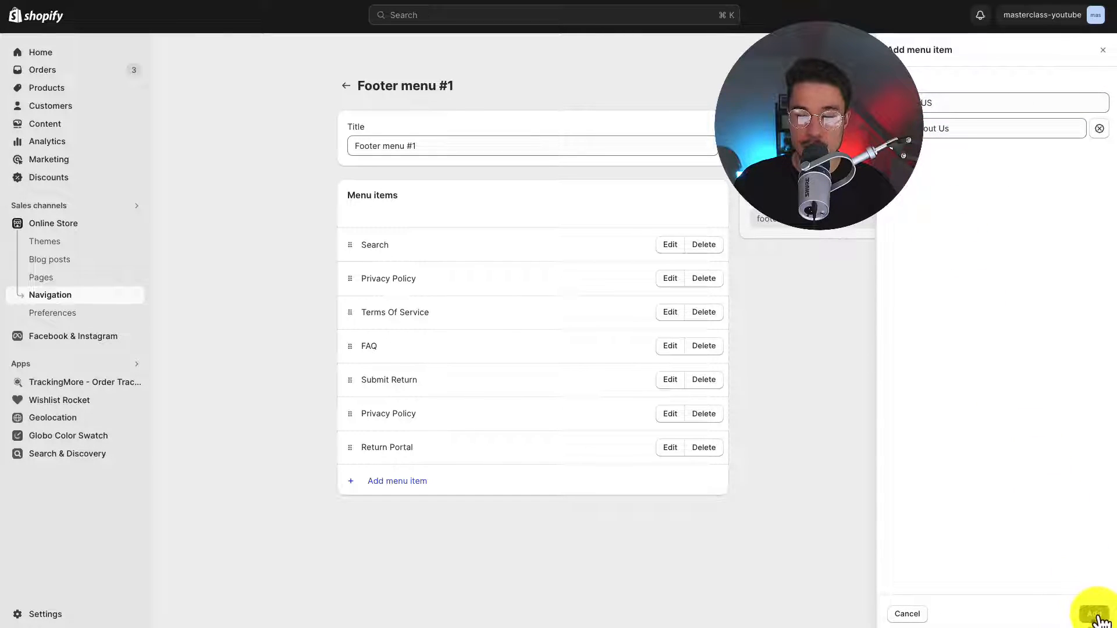
click(1096, 614)
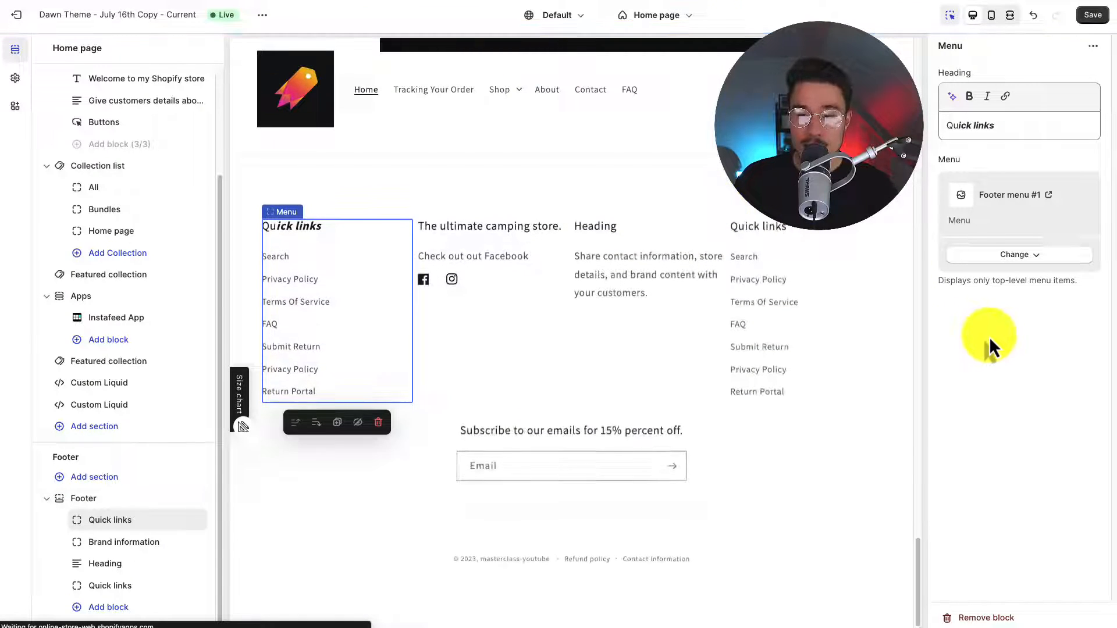
Step: Assign the Main menu to the first Quick links footer column and confirm the choice
click(1014, 254)
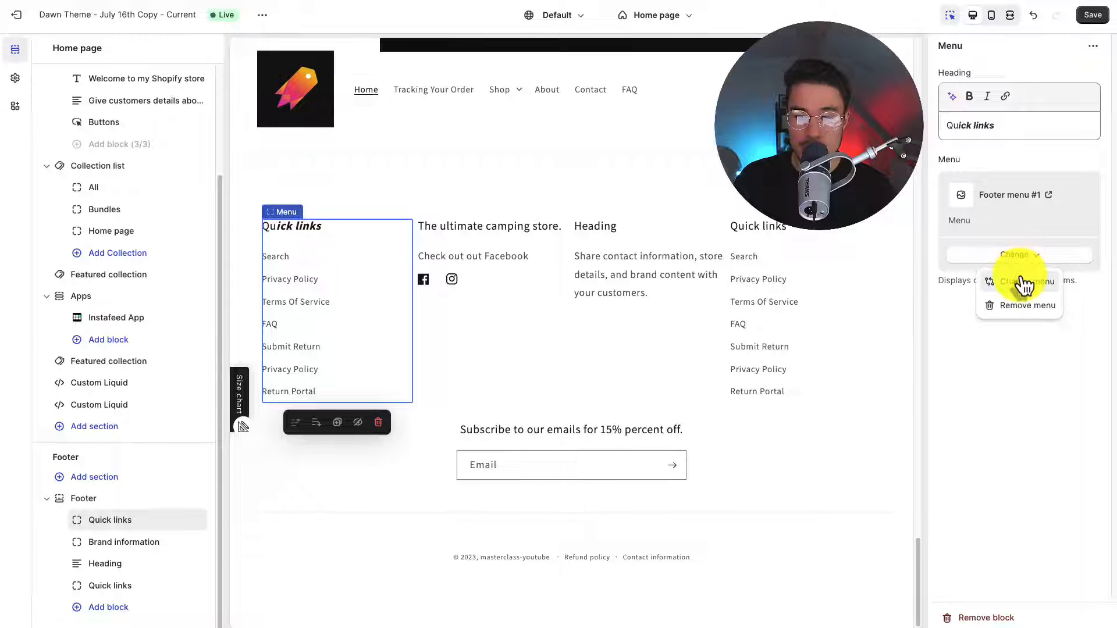
click(1027, 280)
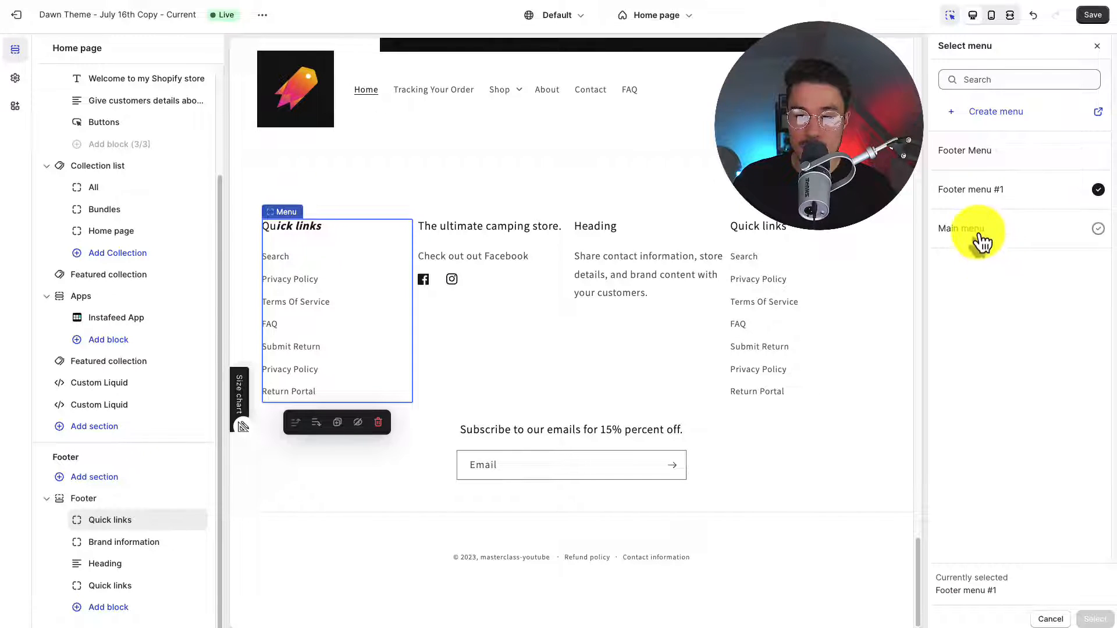
click(961, 229)
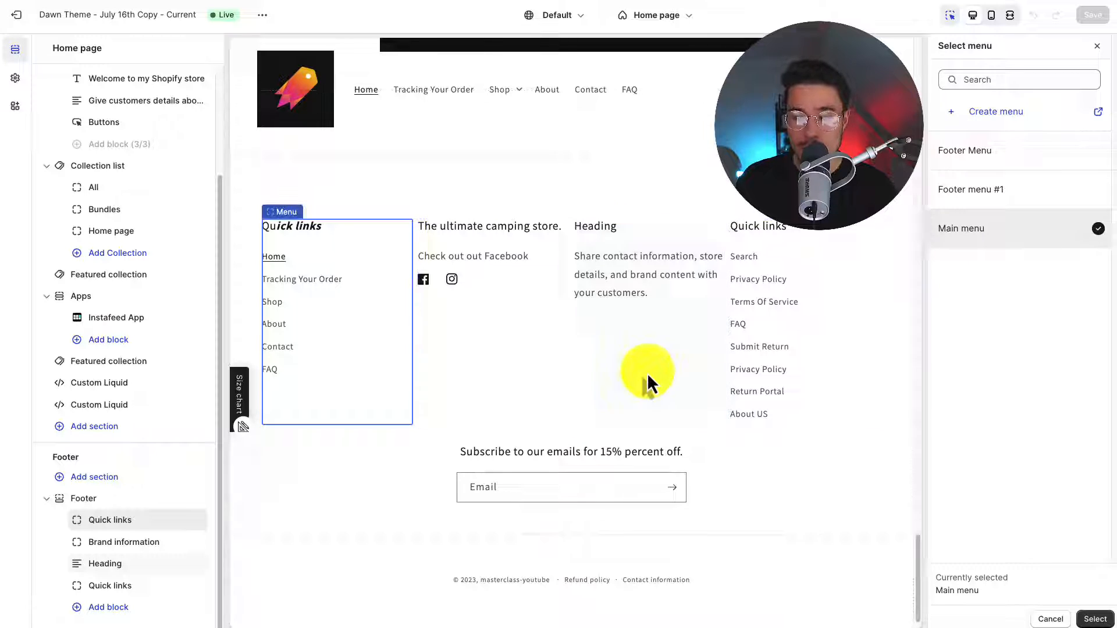
click(1095, 619)
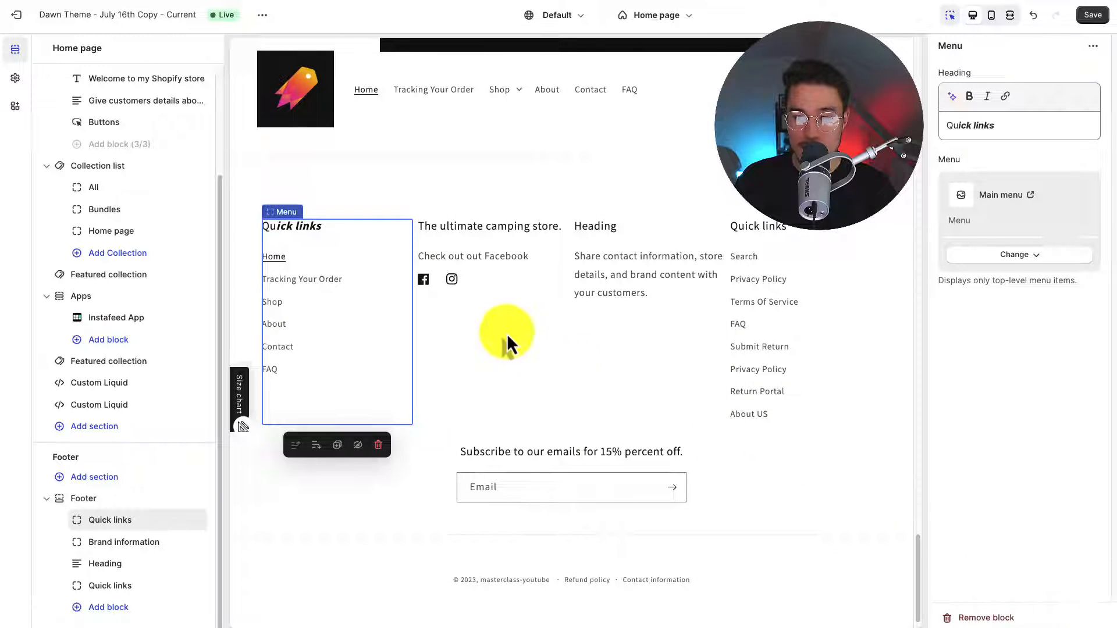
click(123, 542)
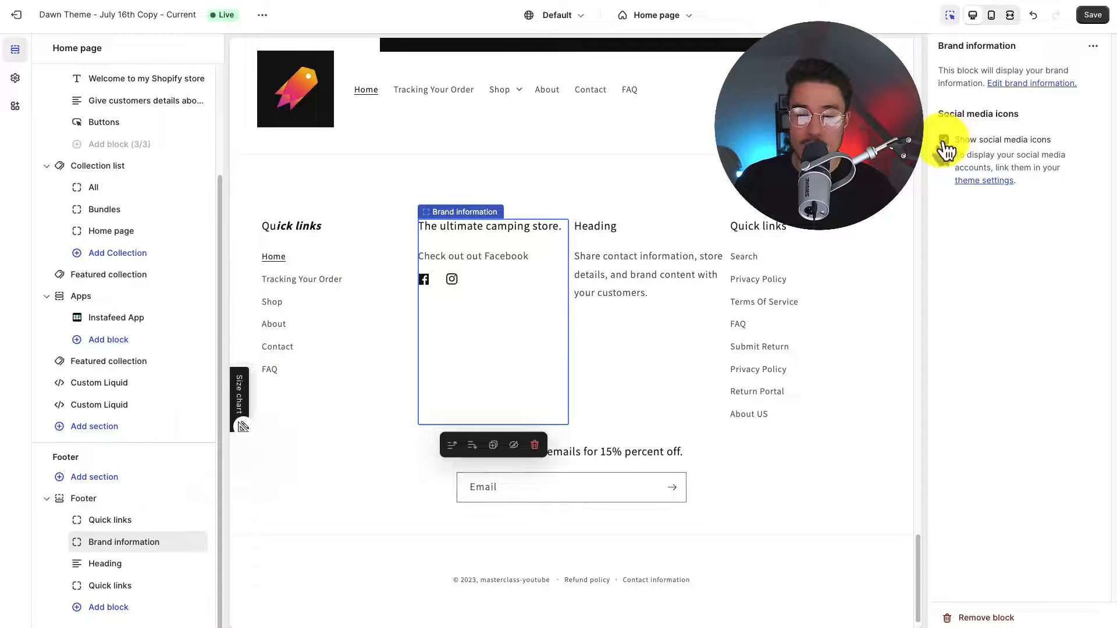
Step: Hide social media icons, widen the brand image to 220 px, and begin editing the brand headline
click(944, 140)
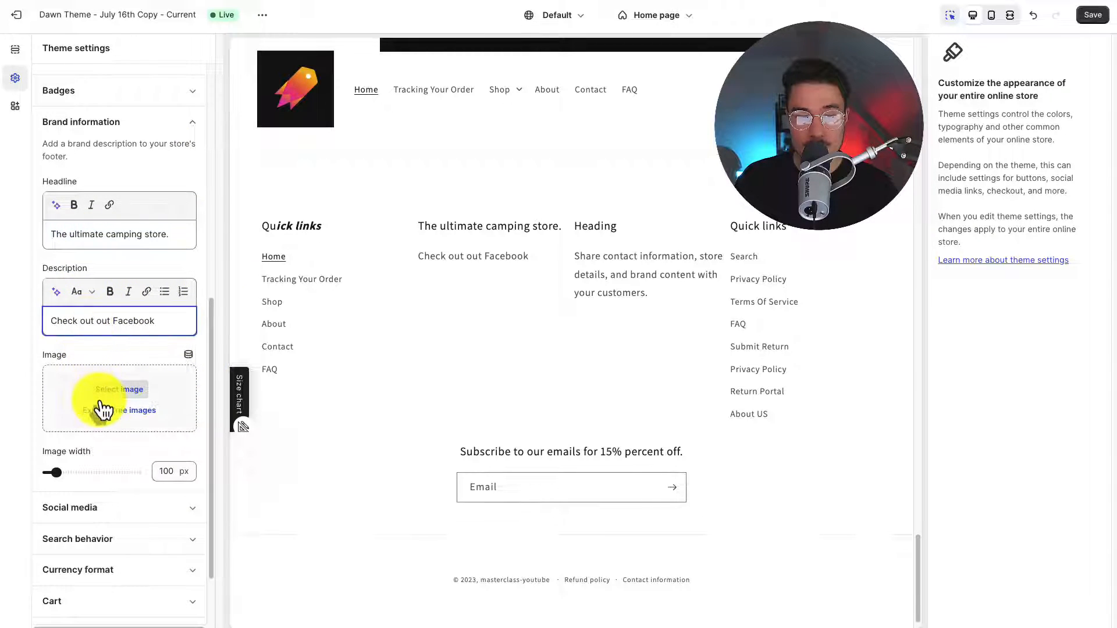
drag(57, 471, 75, 446)
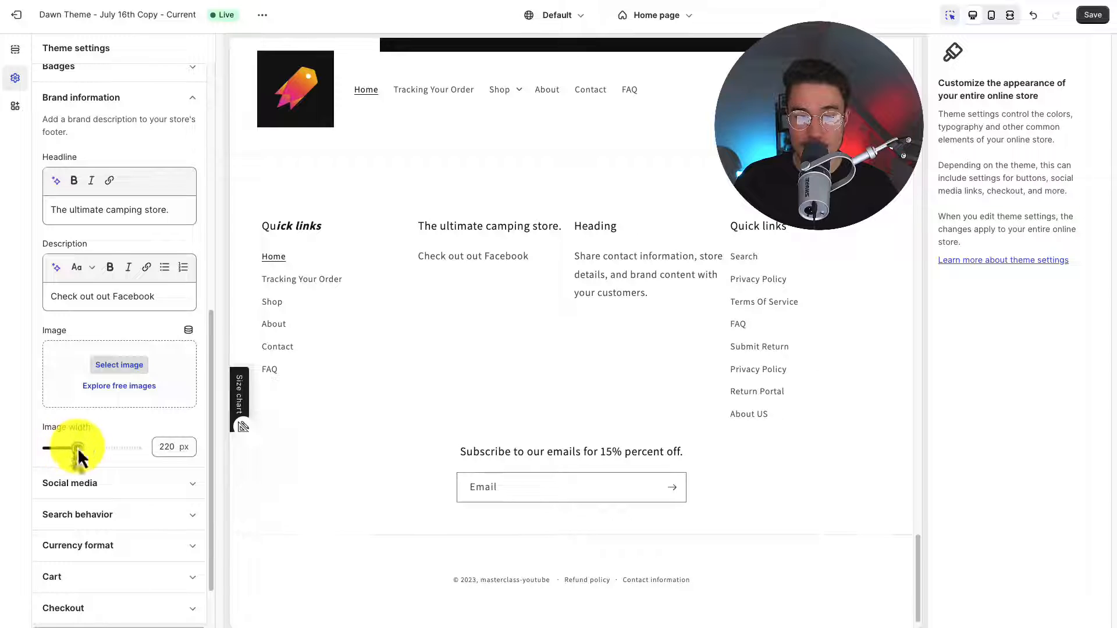
click(105, 209)
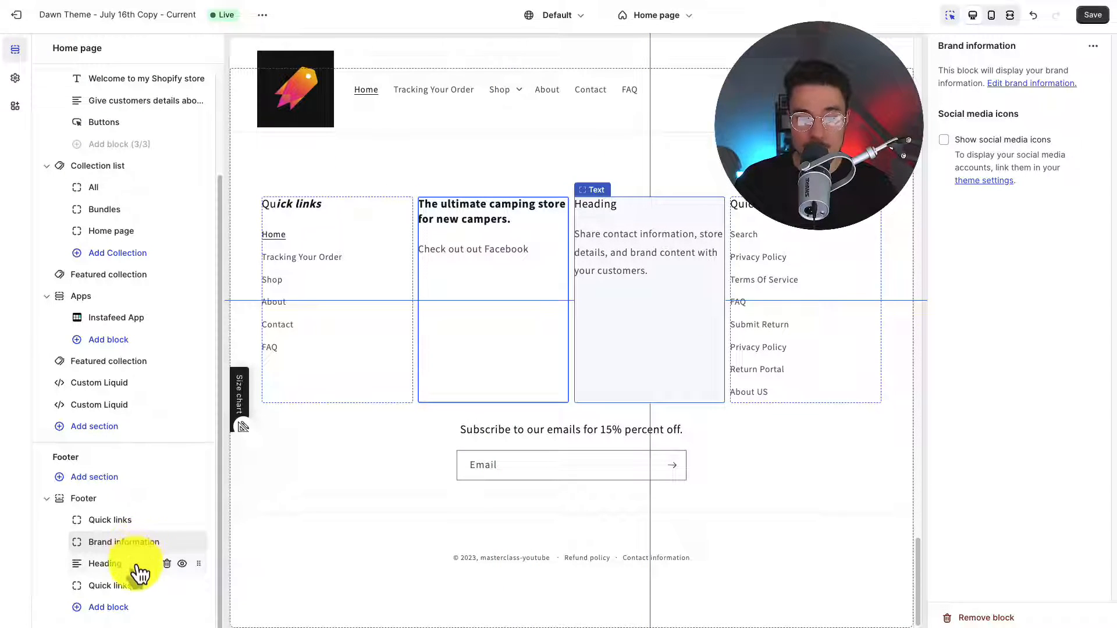
Step: Replace the third footer column's Heading text with 'Refund Information'
click(105, 563)
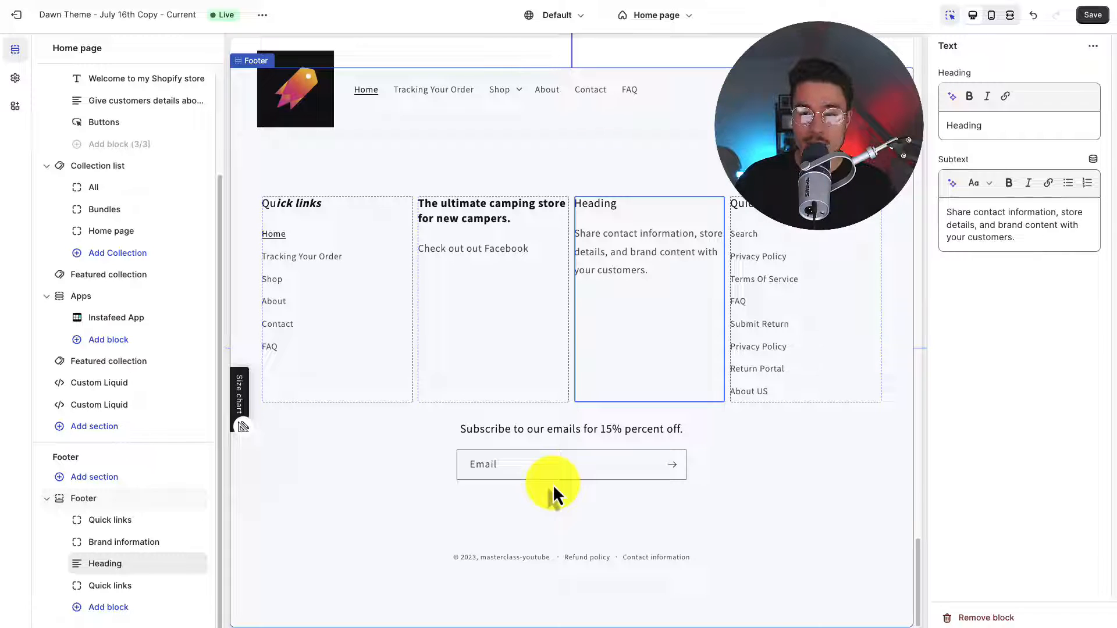
triple_click(964, 126)
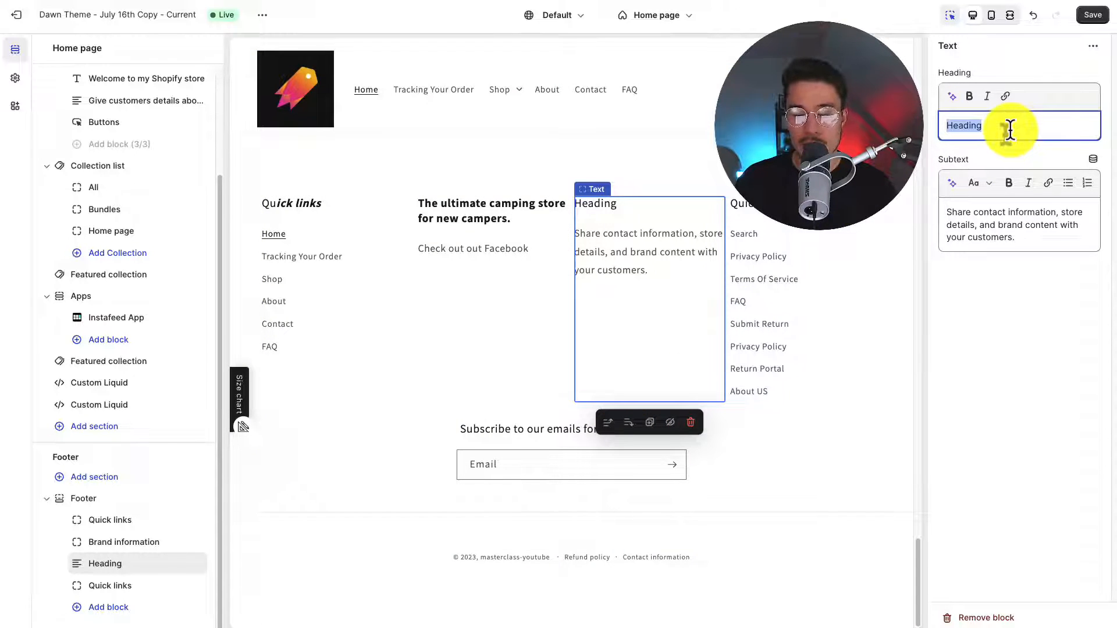
text(Ref)
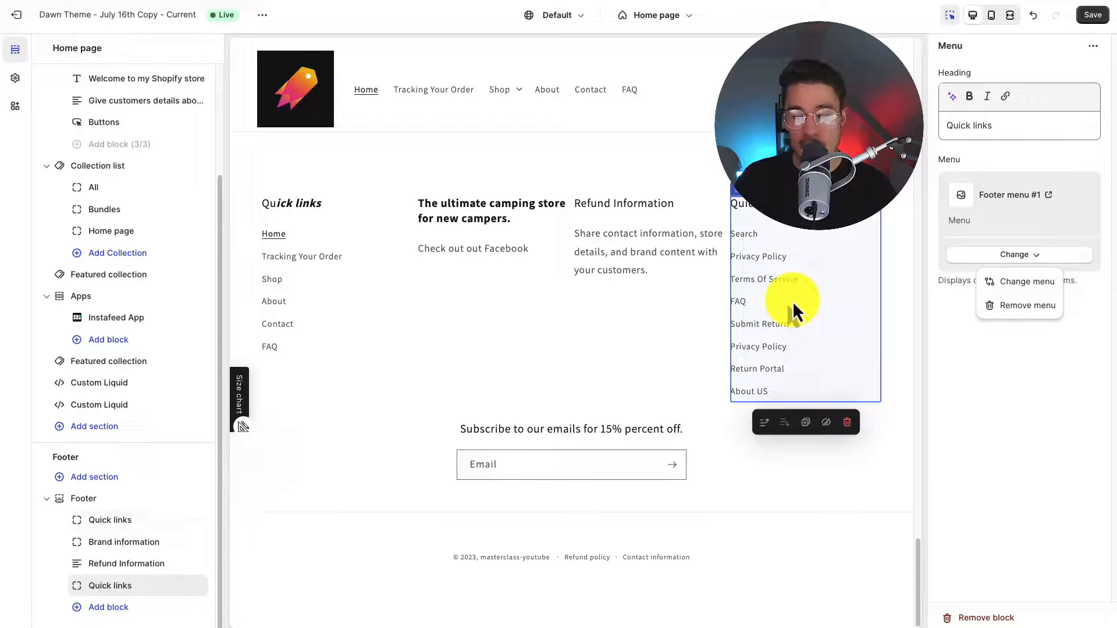
Step: Add a new footer block and a Judge.me Reviews Carousel block
click(1019, 254)
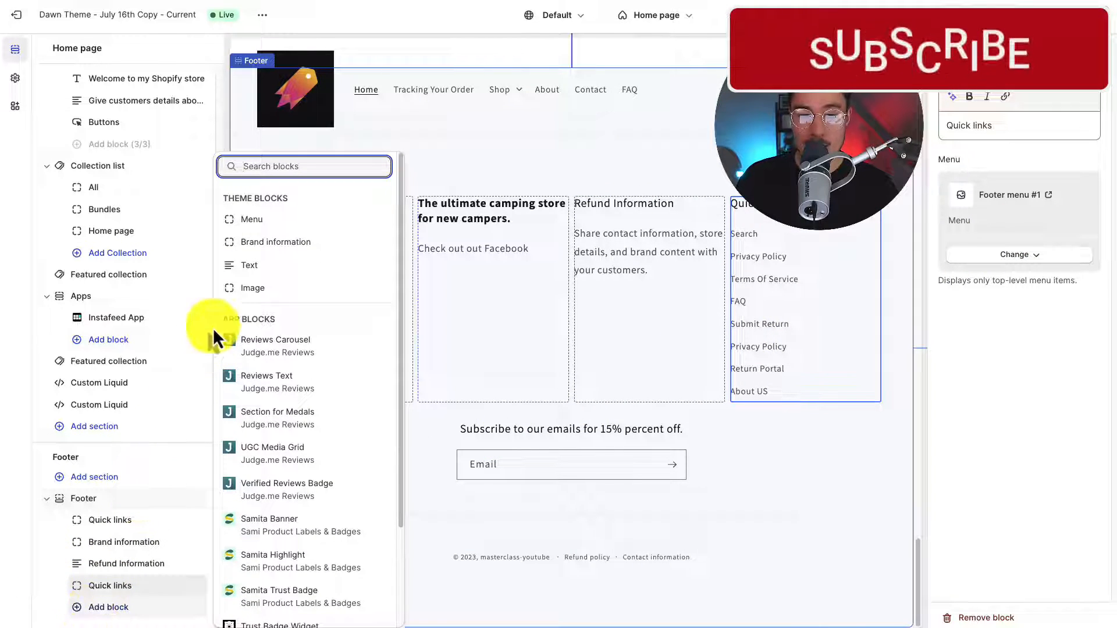
click(249, 265)
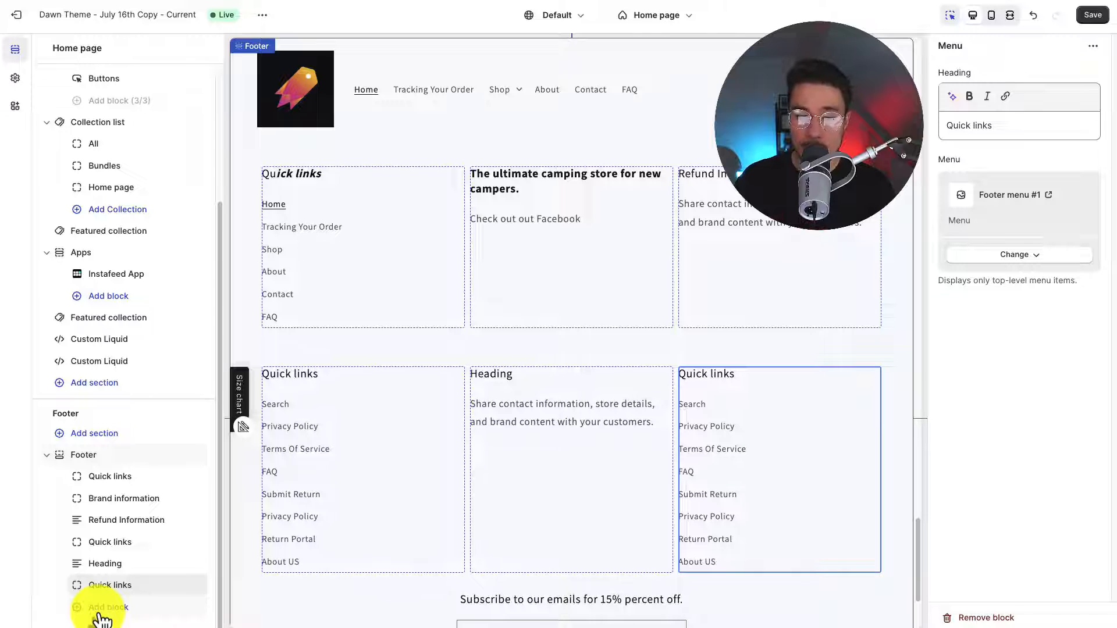
click(108, 608)
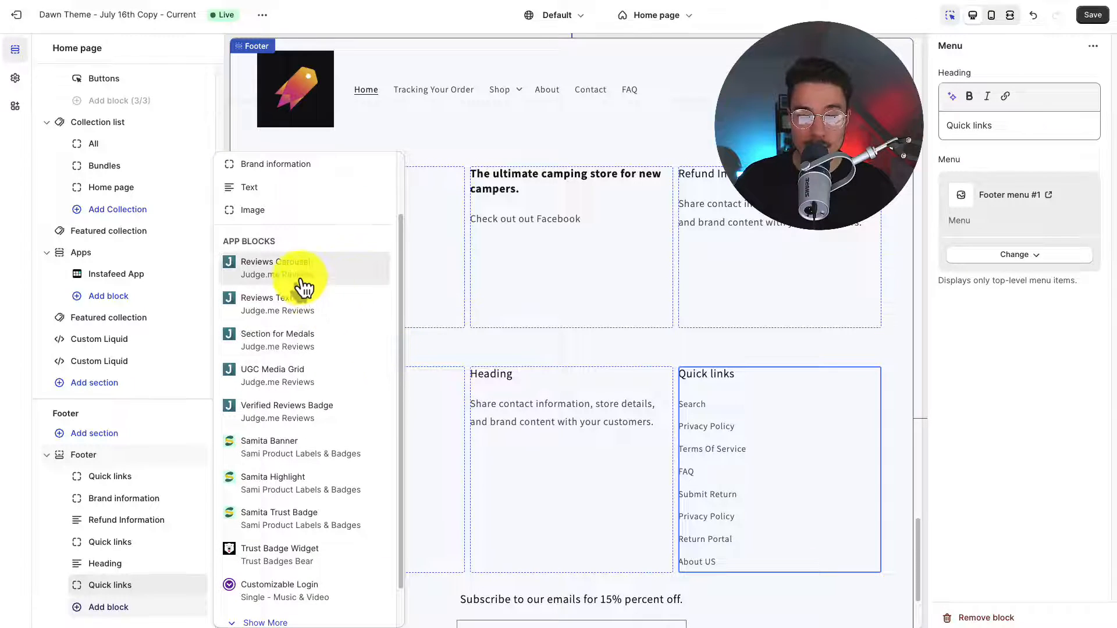
click(272, 267)
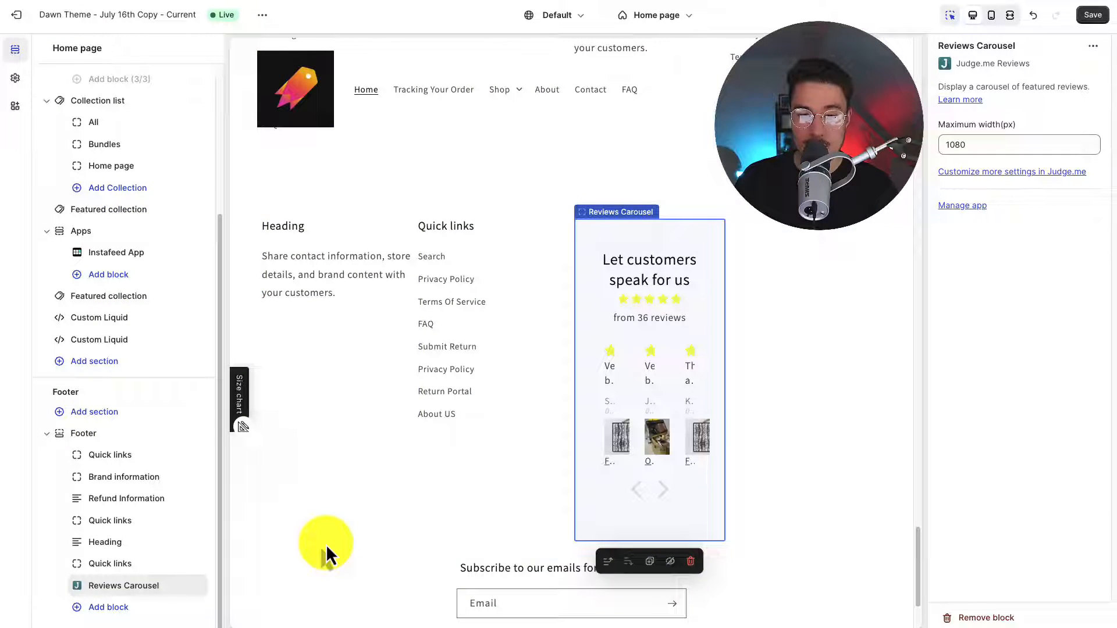
click(661, 489)
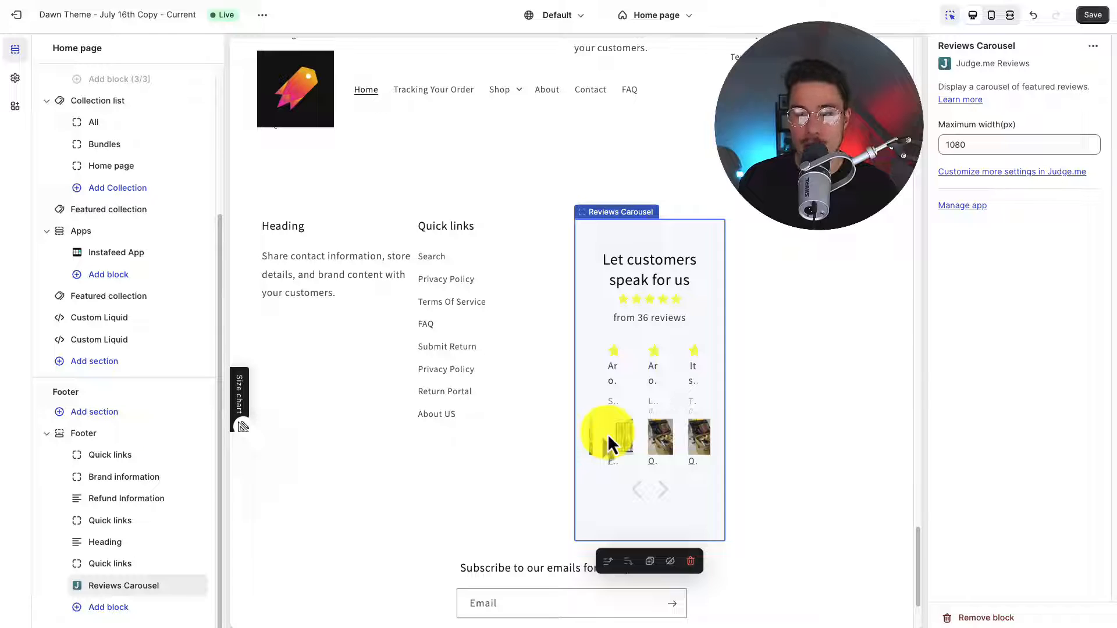
Step: Set the Reviews Carousel maximum width to 200 px and apply it
click(1016, 144)
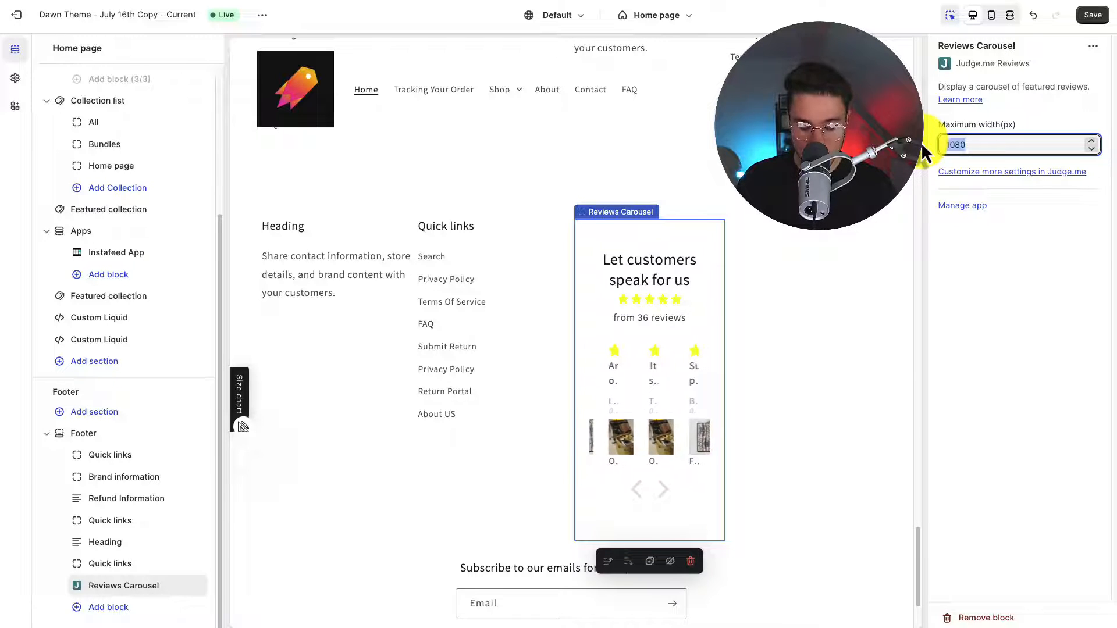
text(5)
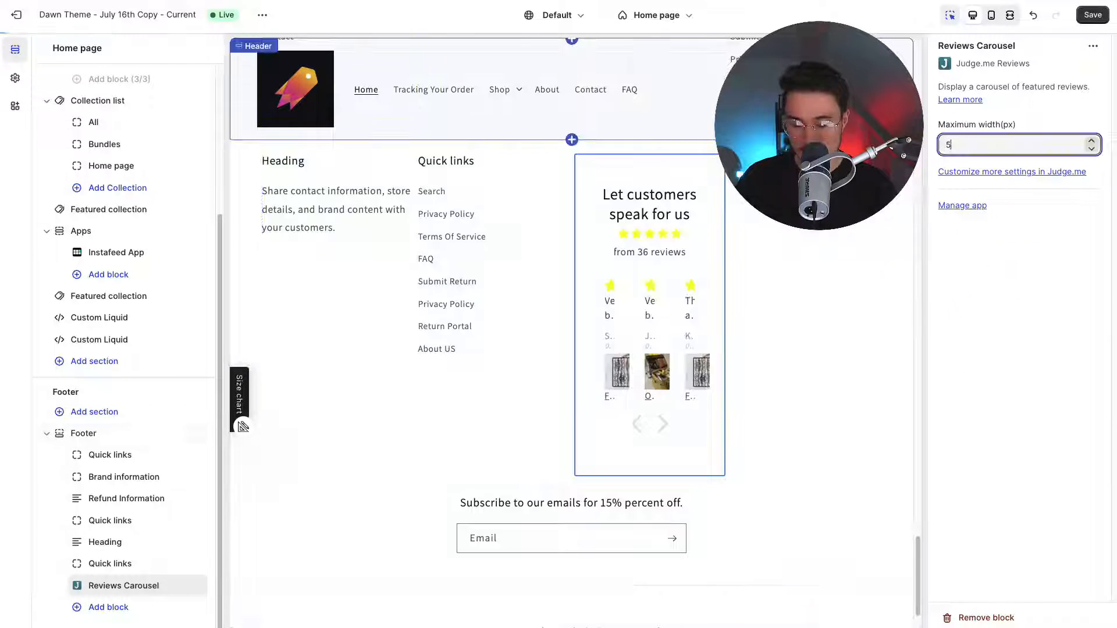
text(200)
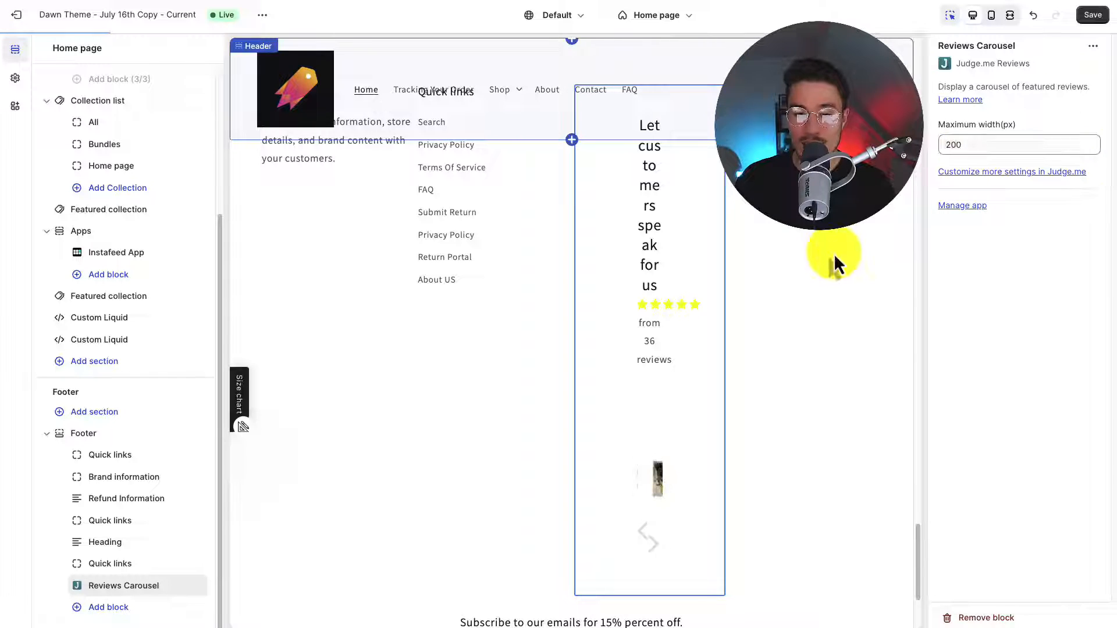
click(662, 360)
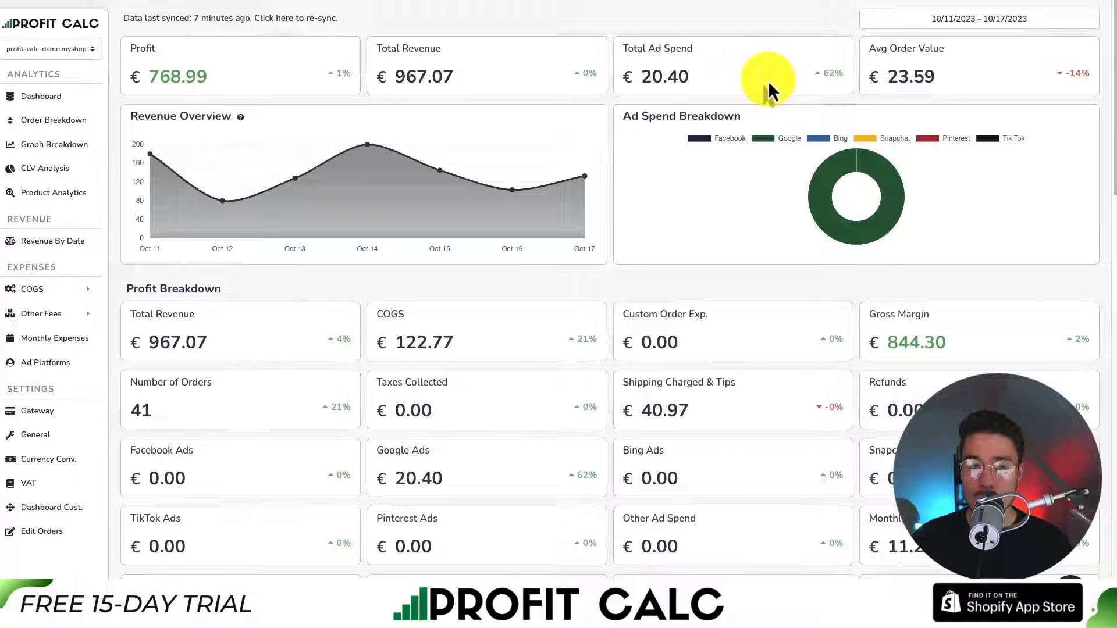
mouse_move(1111, 32)
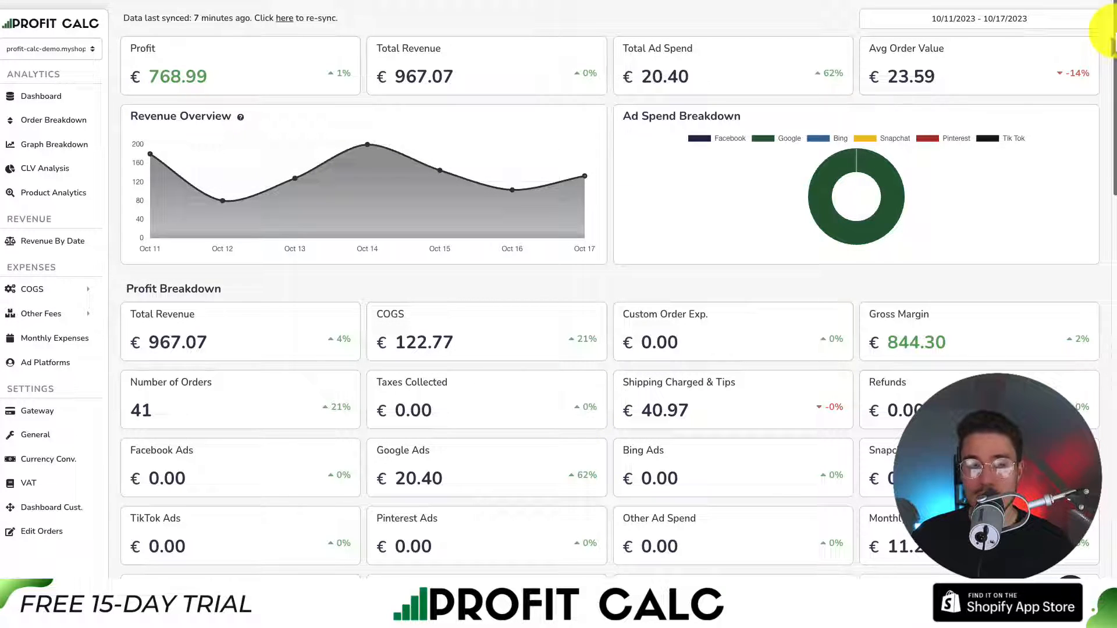
Step: Scroll through the Profit Calc dashboard's lower metrics sections, then back toward the headline figures
scroll(down, 3)
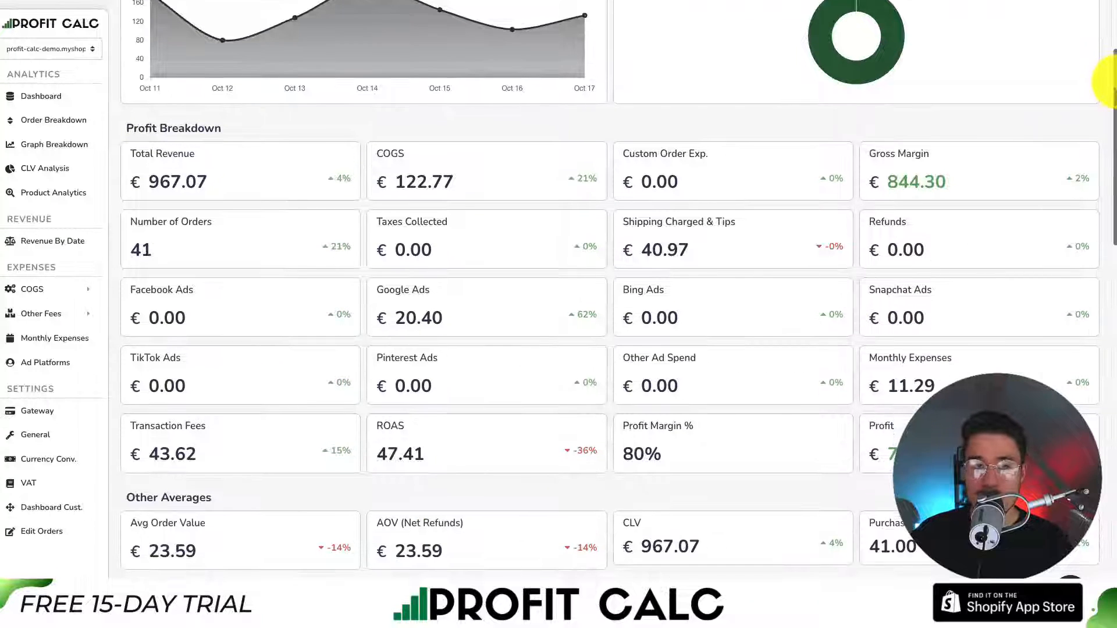
scroll(down, 3)
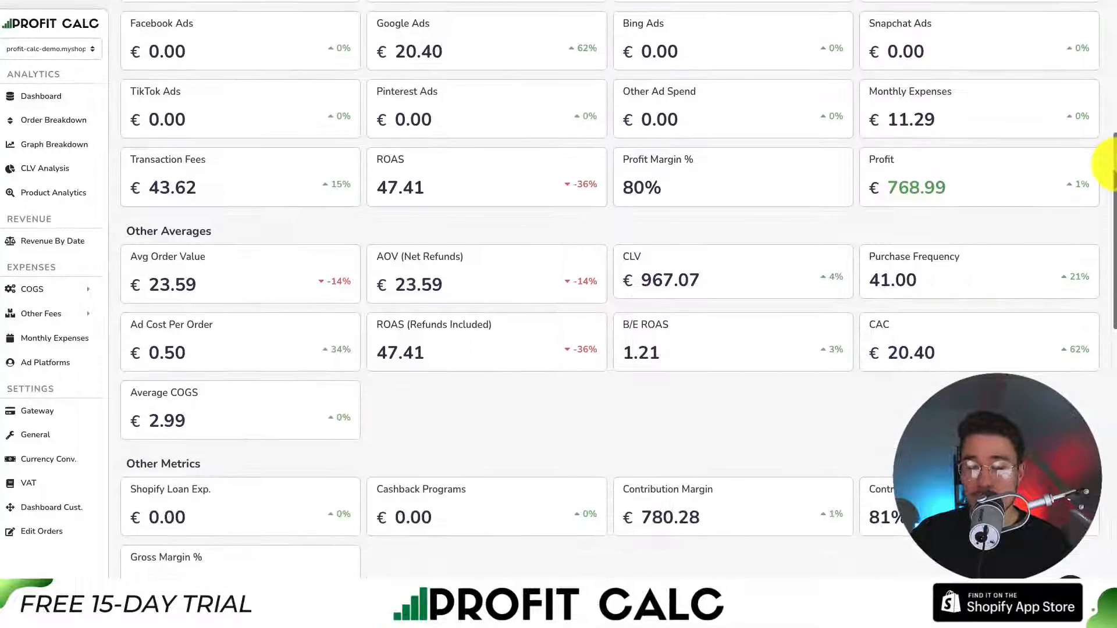
scroll(down, 3)
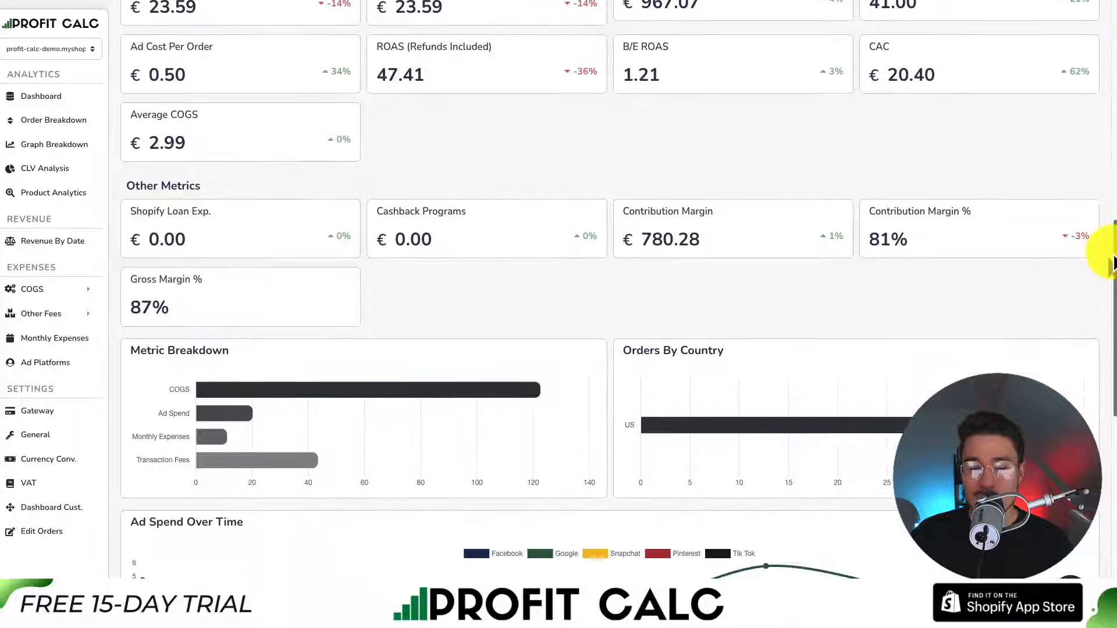
scroll(down, 3)
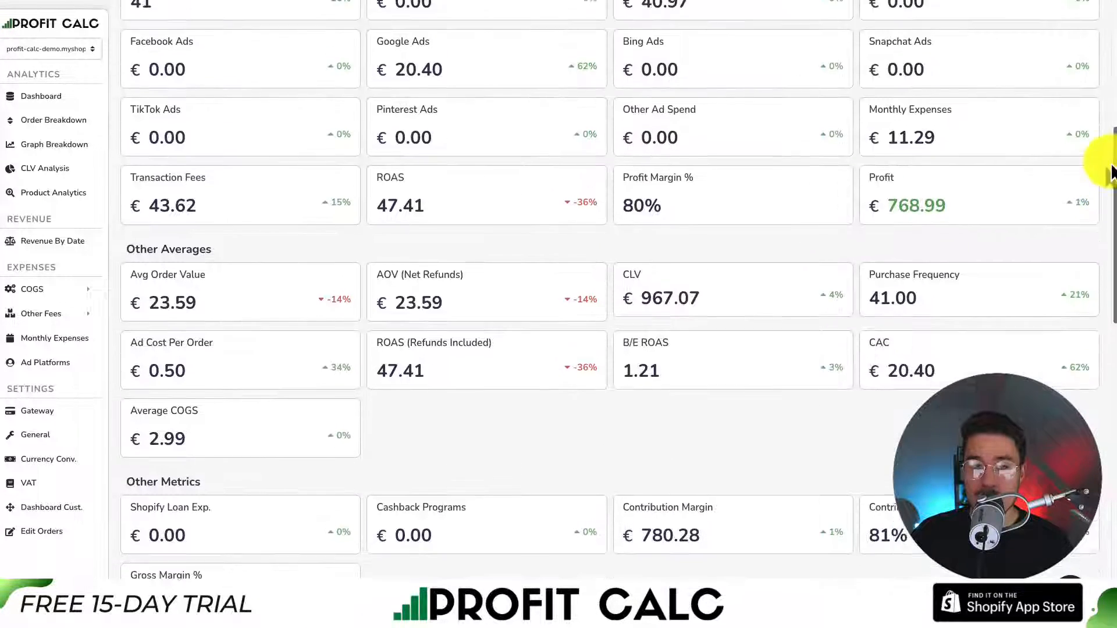
scroll(up, 3)
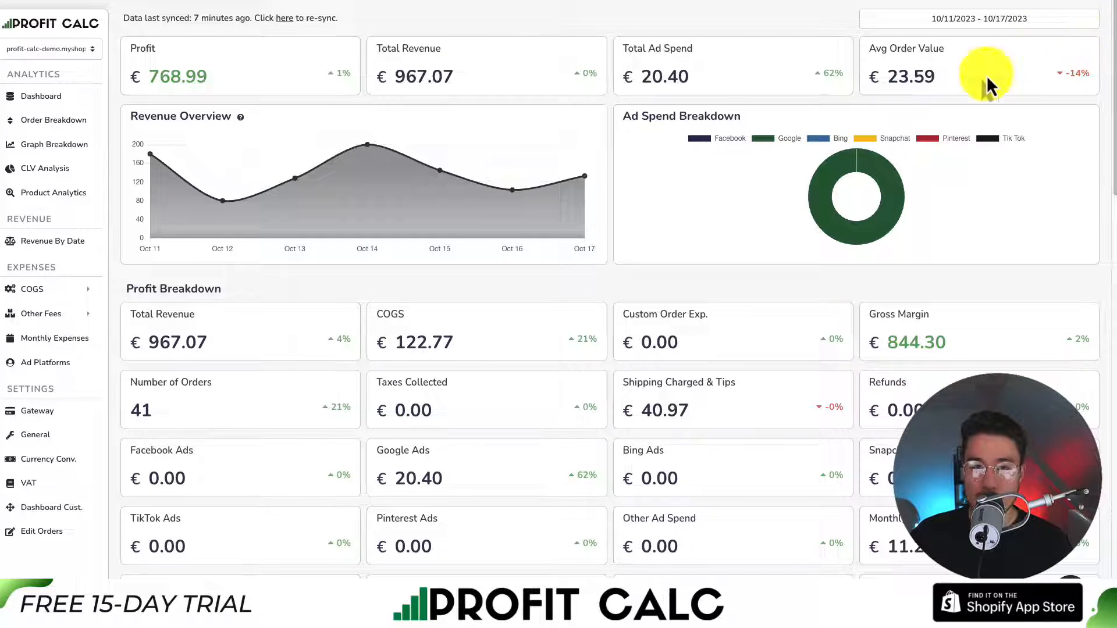
mouse_move(854, 144)
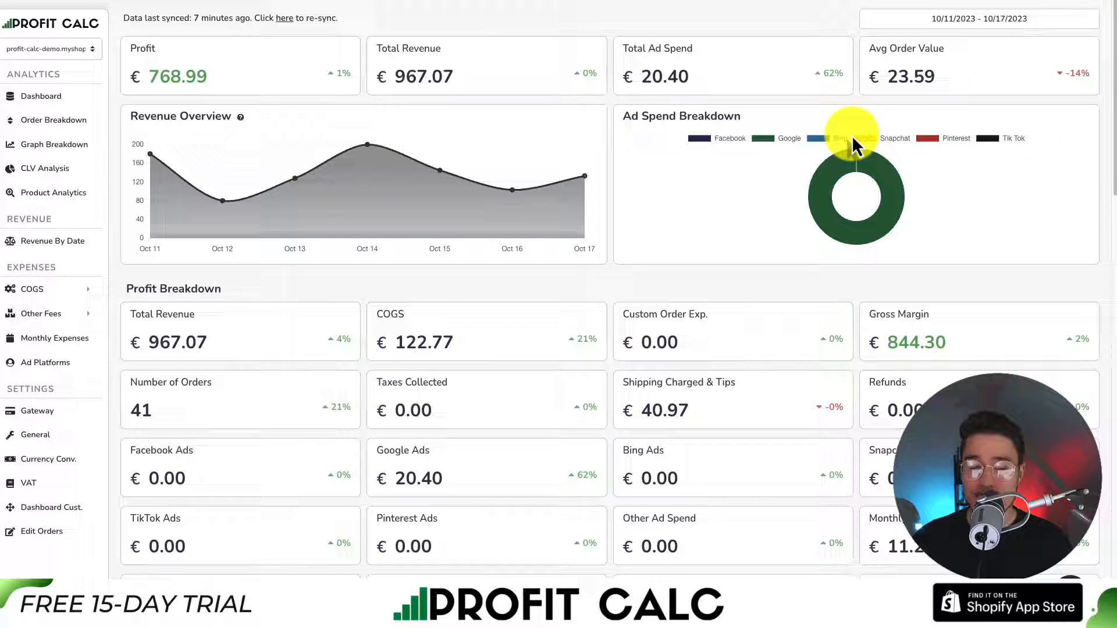